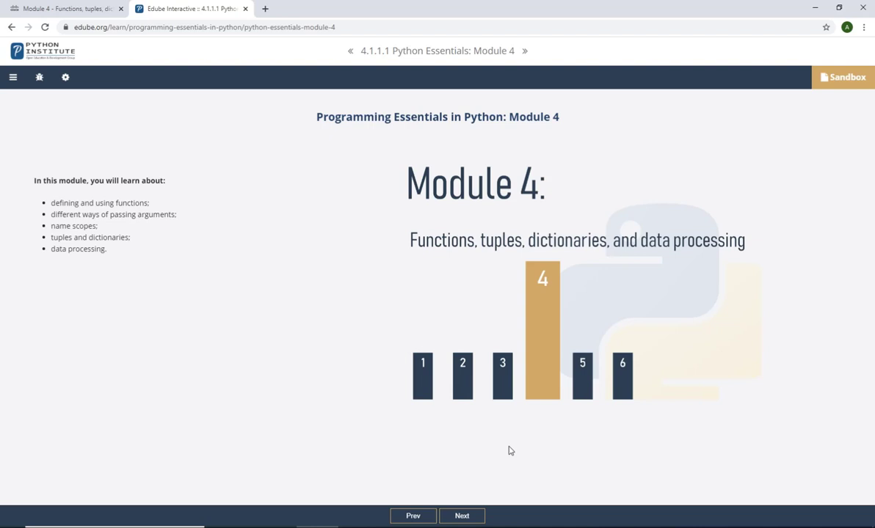
mouse_move(461, 517)
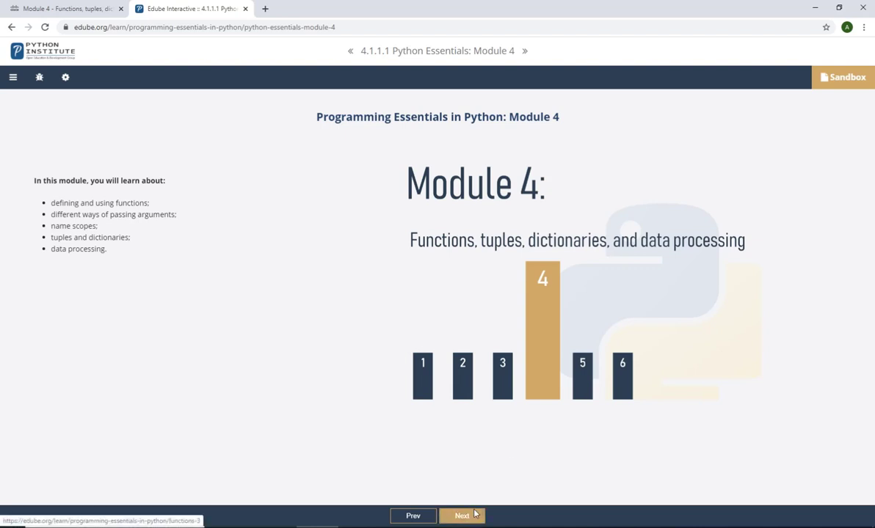
Advance to lesson 4.1.1.2, "Why do we need functions?", via Next.
left_click(462, 517)
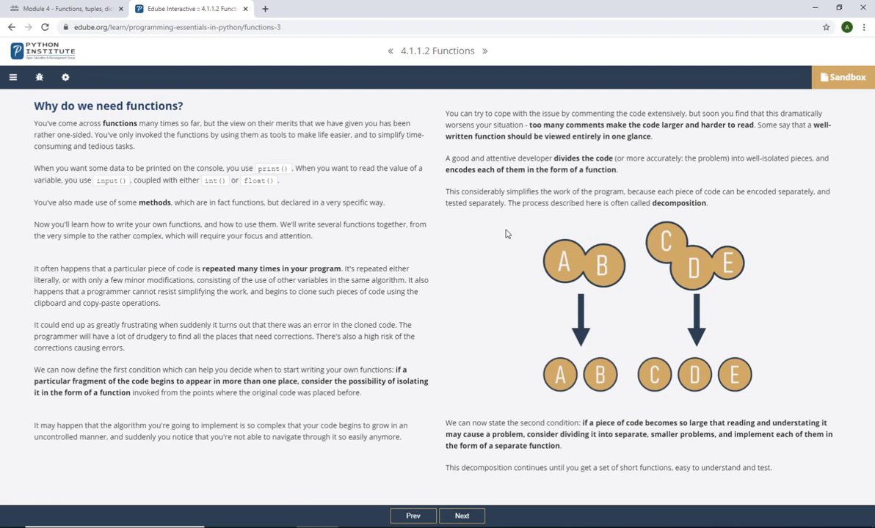
mouse_move(459, 329)
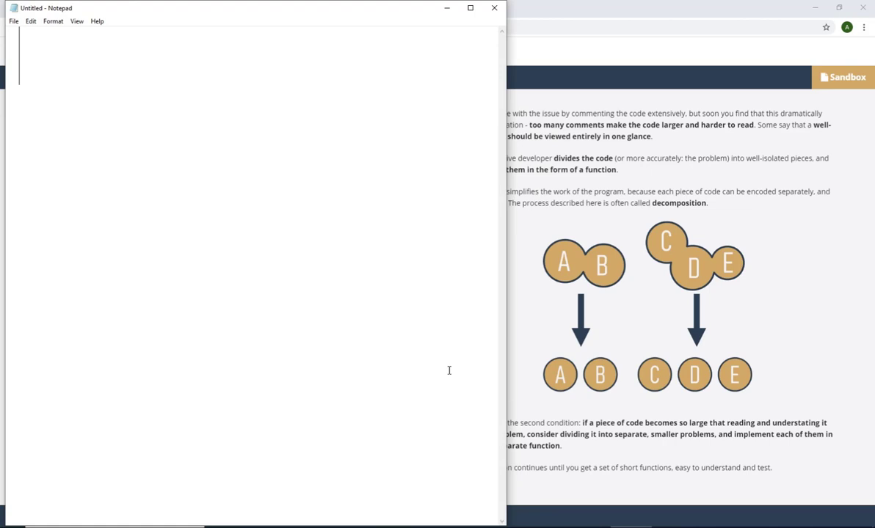
Write the headings 'built-in' and 'user defined' in the notes.
type("built")
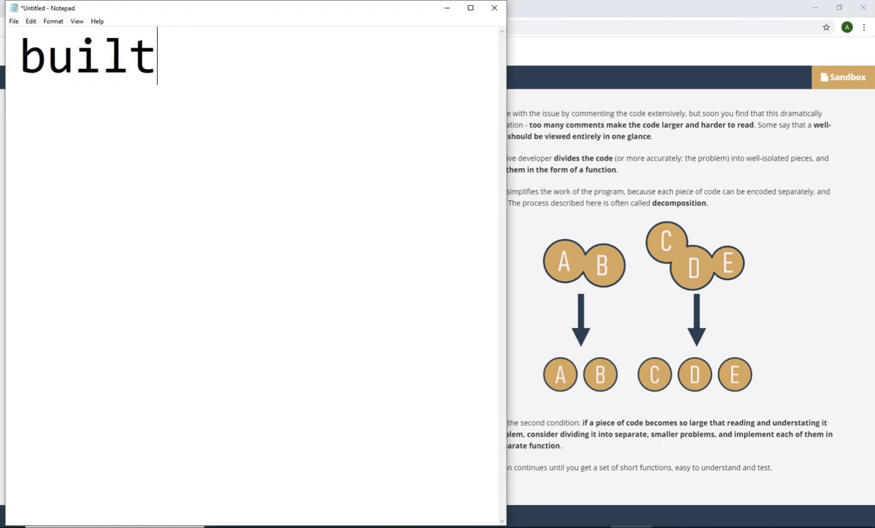
type("-in")
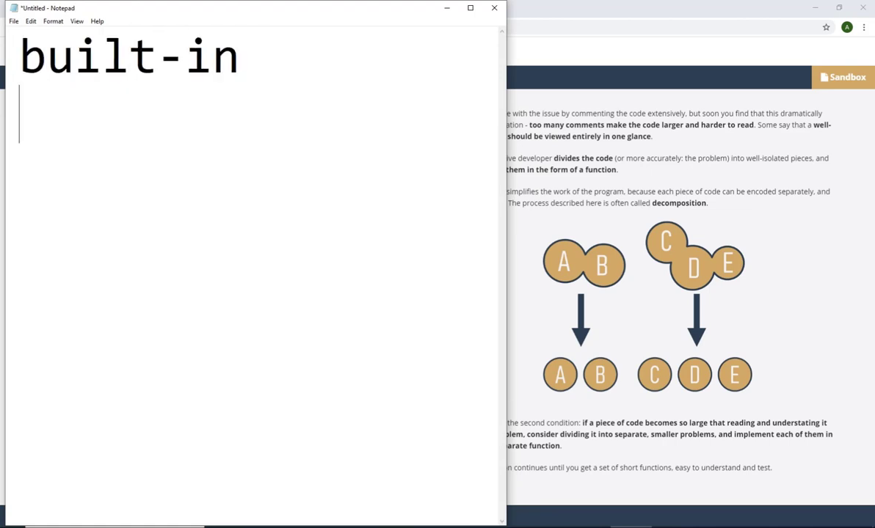
type("user defined")
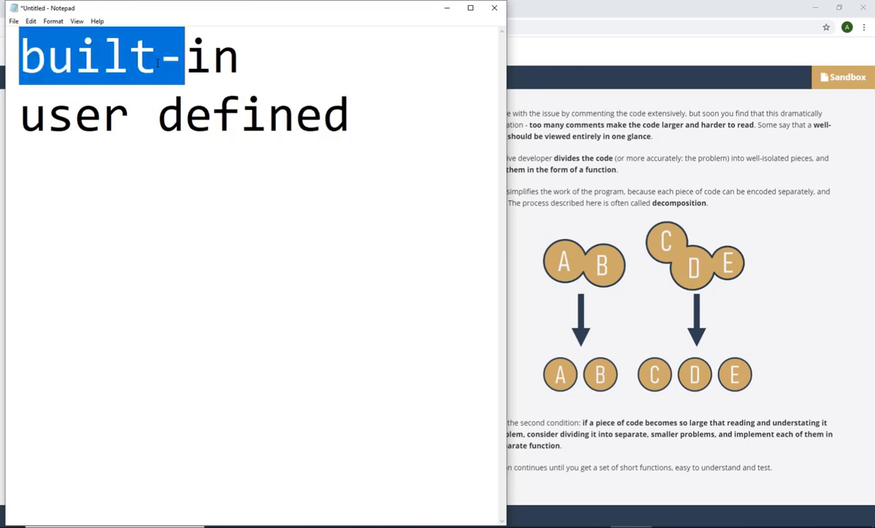
List input(), print(), int(), len() under built-in, then delete that list, leaving 'user defined'.
left_click(157, 62)
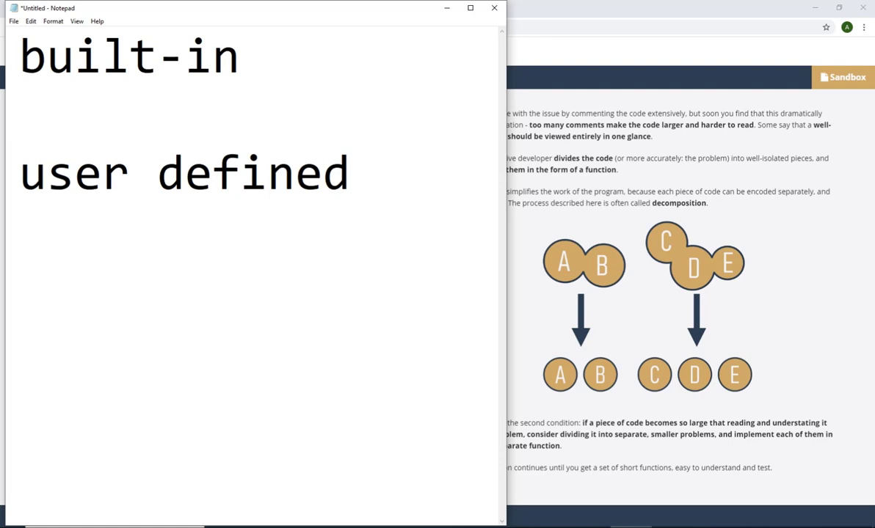
type("in")
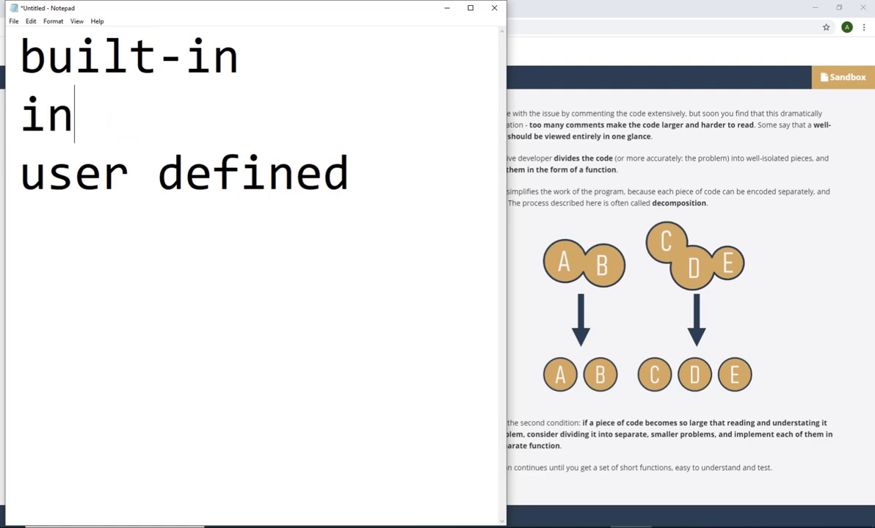
type("put()")
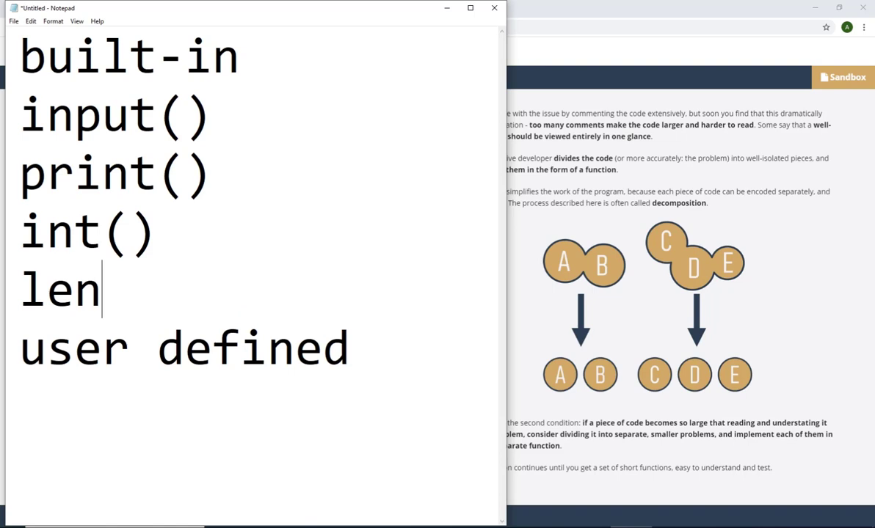
type("()")
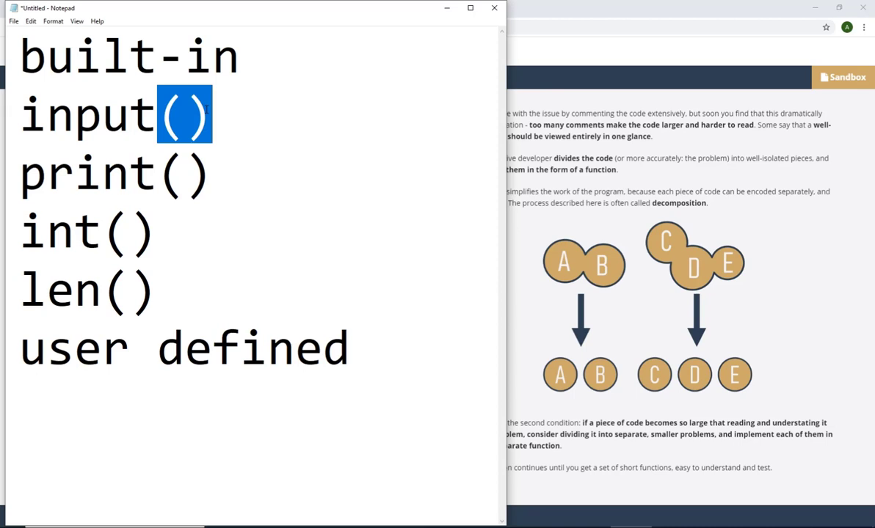
mouse_move(173, 314)
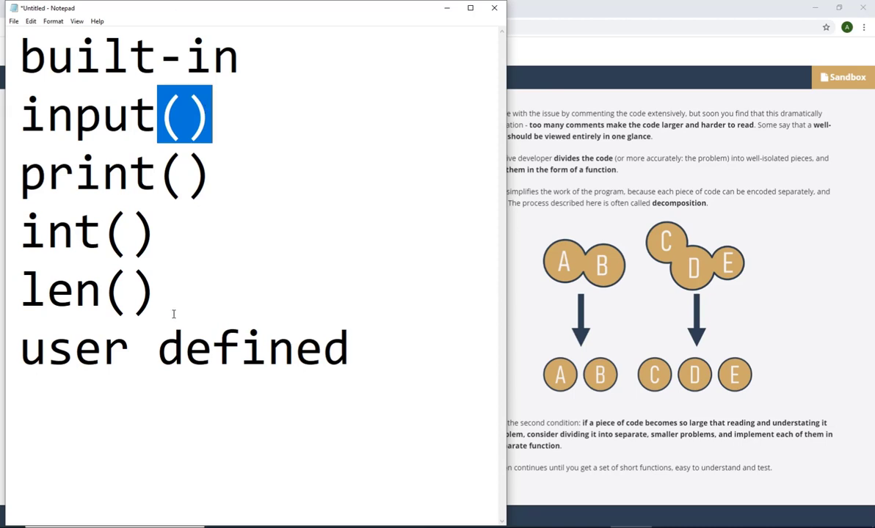
key("Delete")
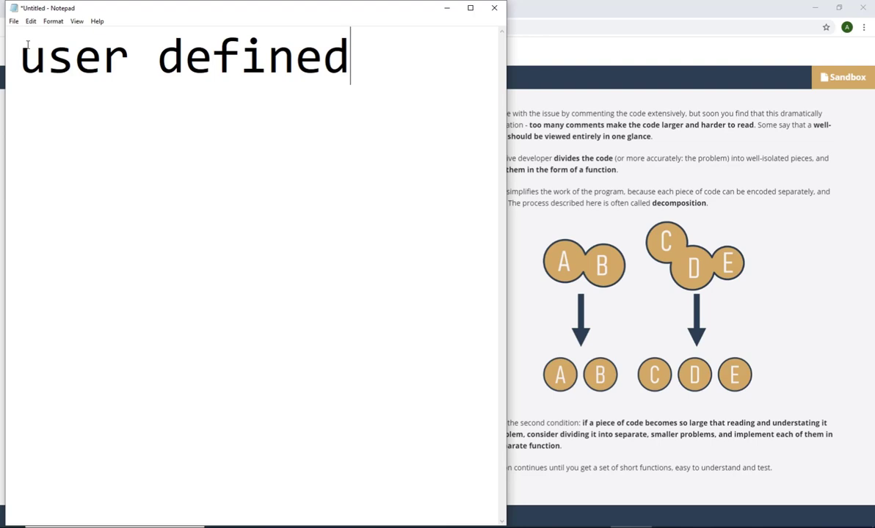
Maximize the notes and add 'function' and a 'Syntax' heading.
left_click(470, 9)
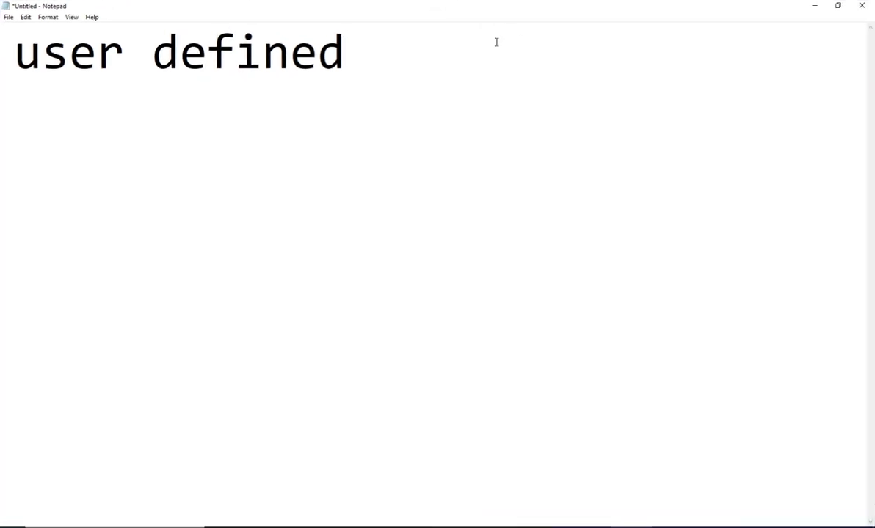
type("function")
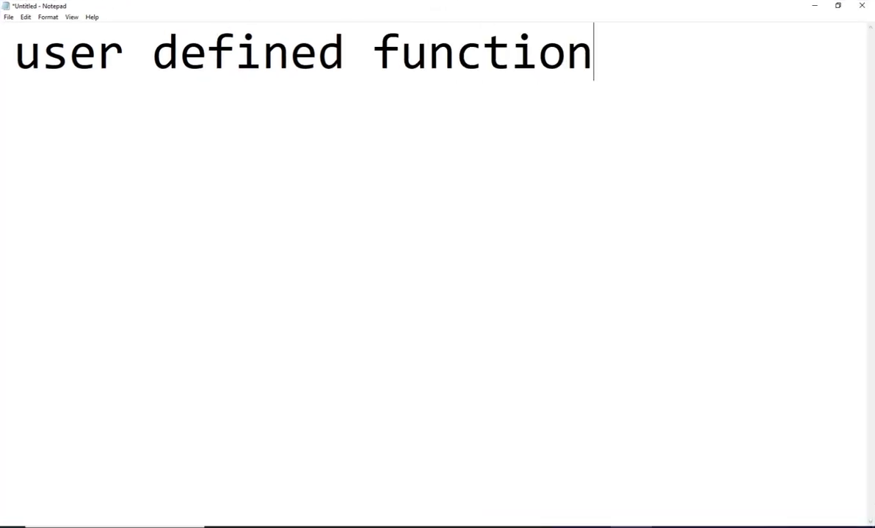
key("Enter")
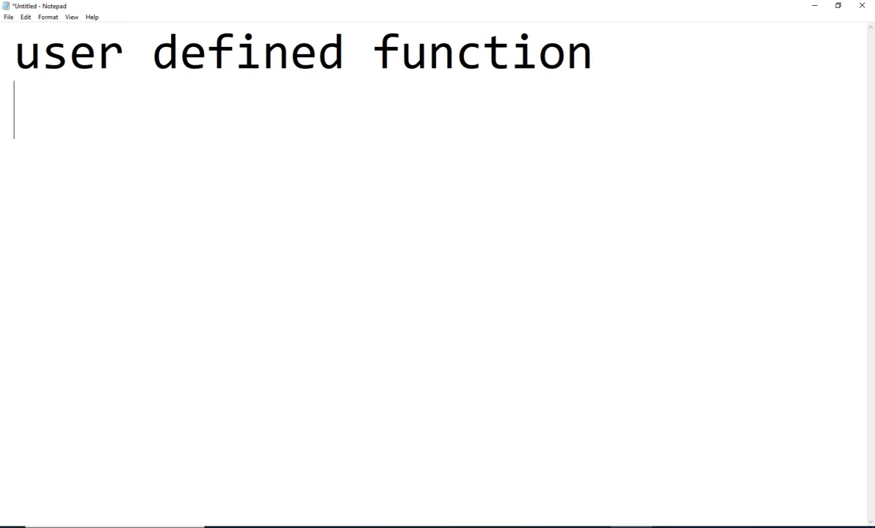
type("Syntax")
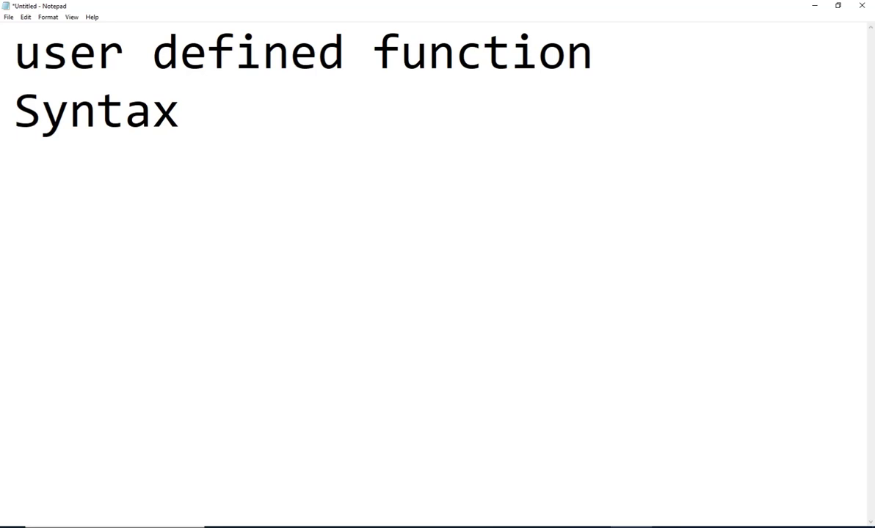
Write def function_name(): with an indented function_body line beneath it.
type("def")
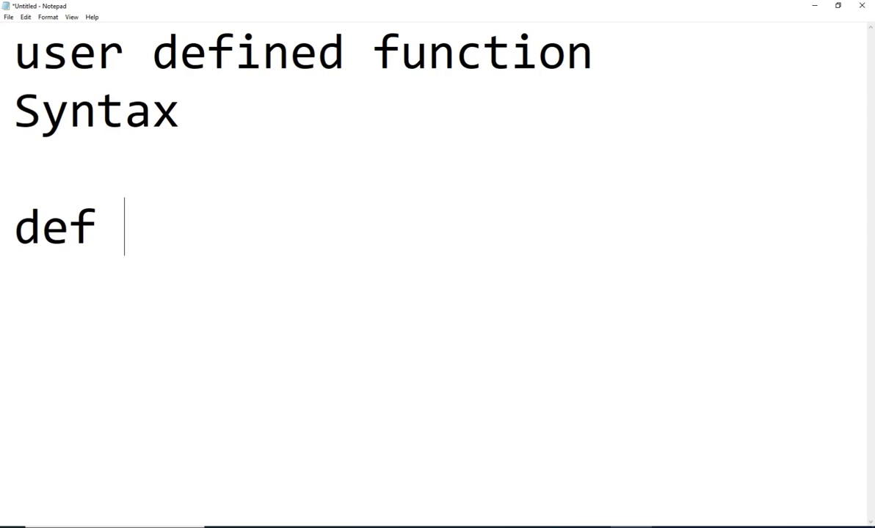
type("function_")
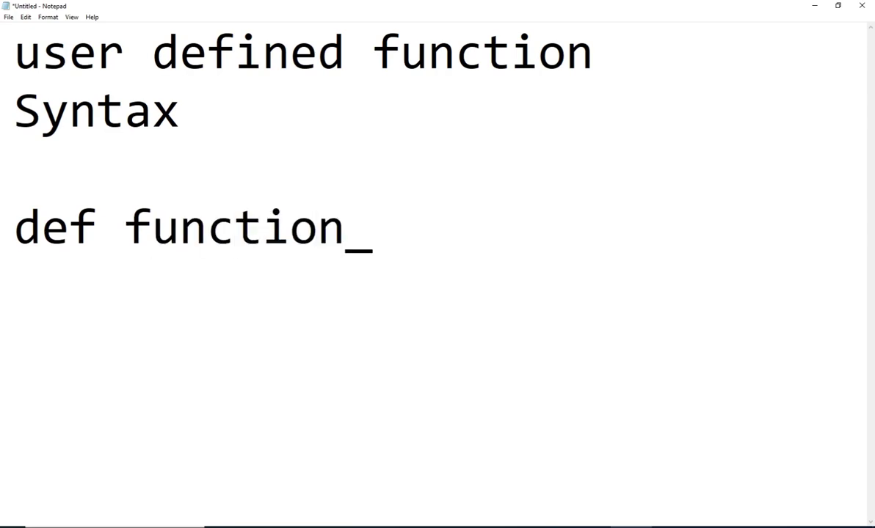
type("name()")
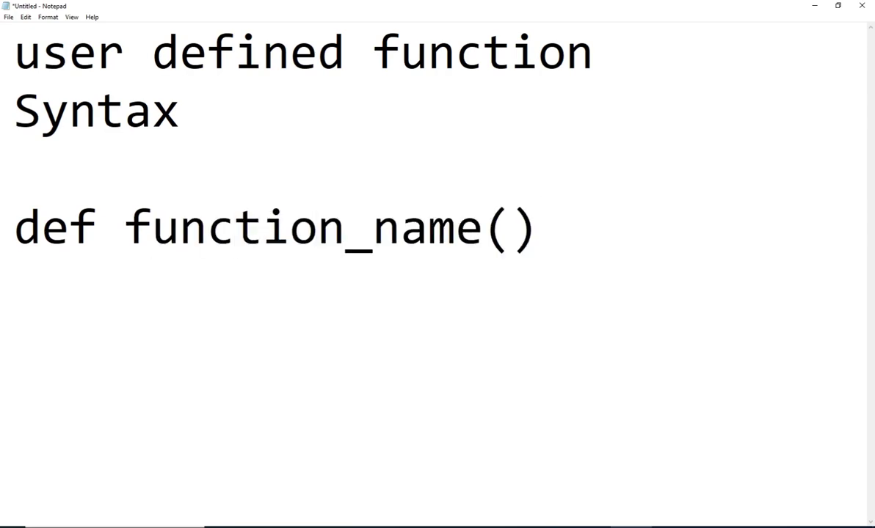
left_click(506, 226)
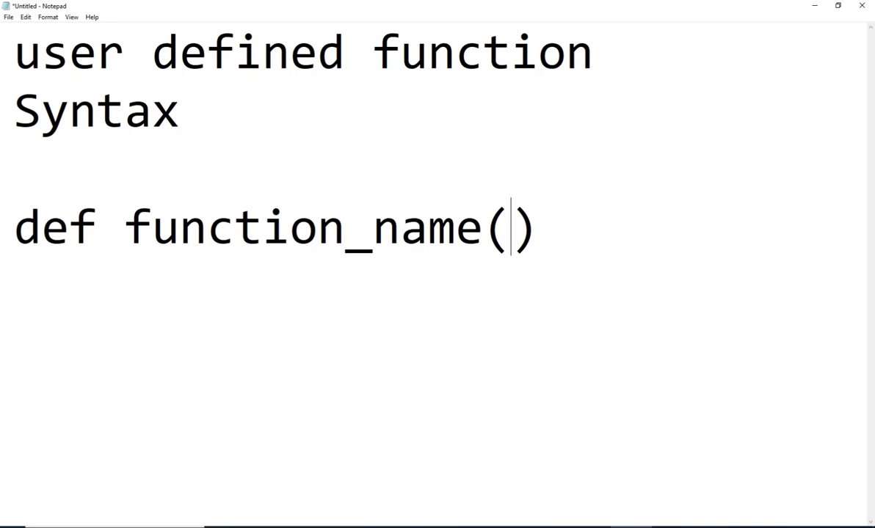
type(":")
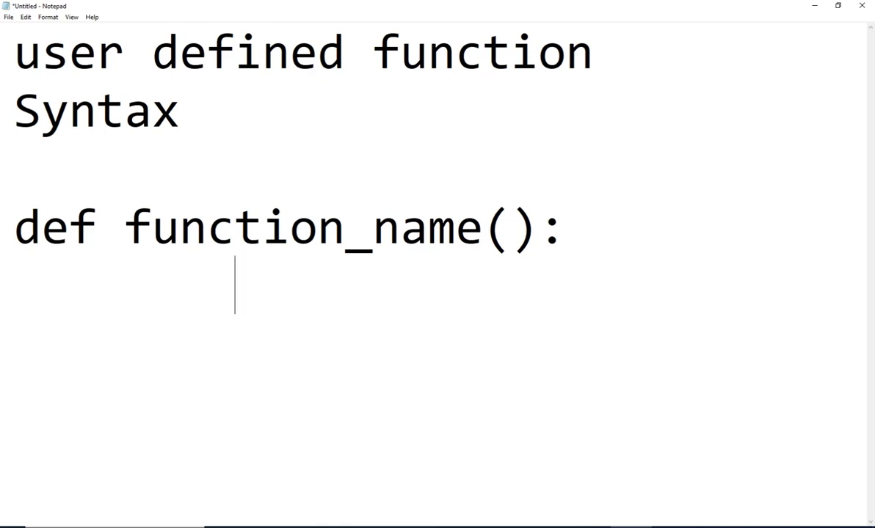
type("b")
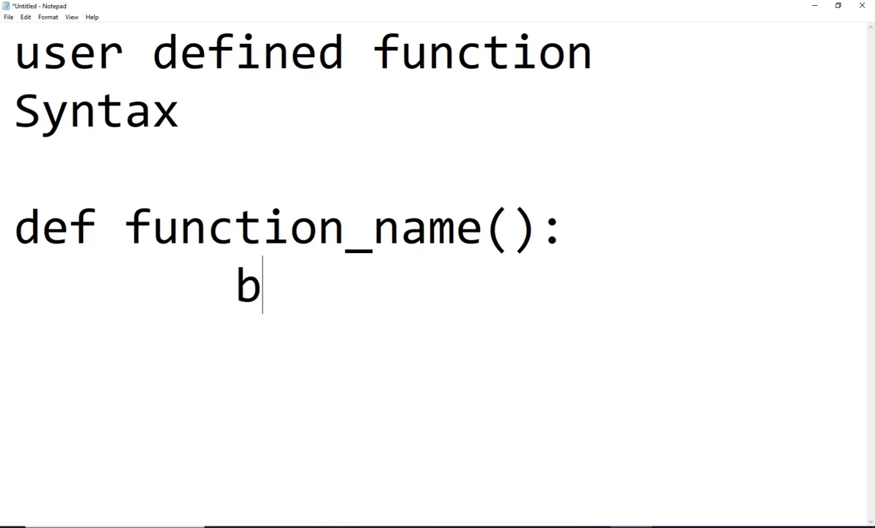
type("unction_")
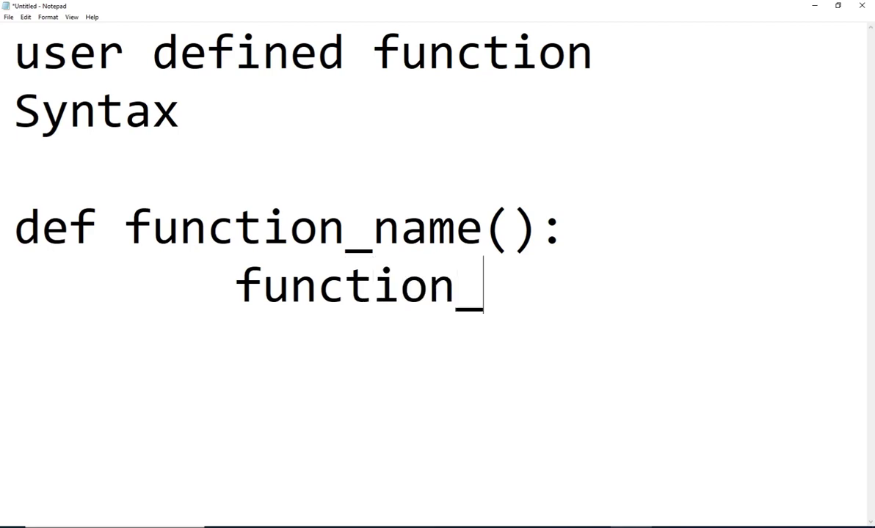
type("body")
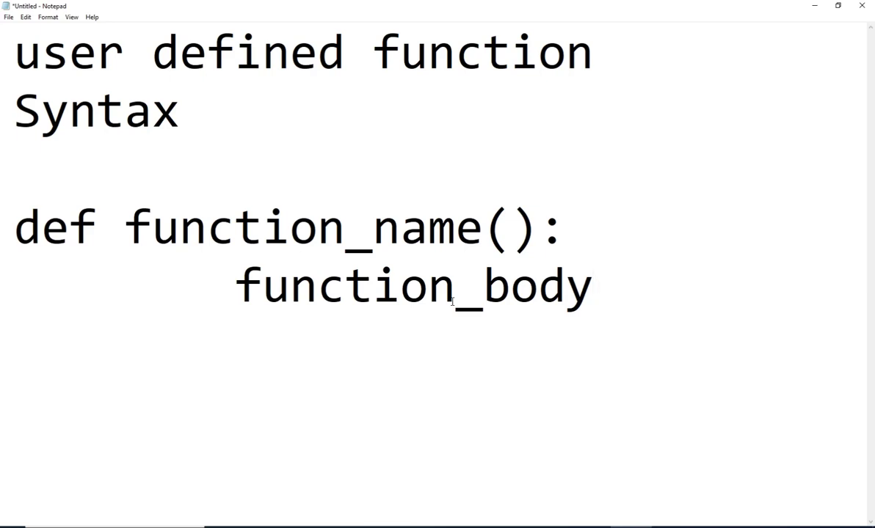
left_click(593, 286)
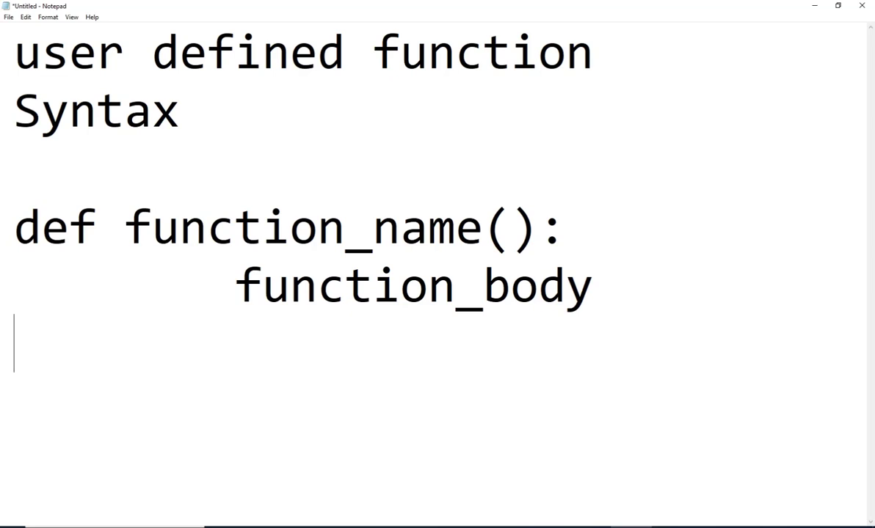
Erase stray letters and add the call function_name() below the syntax.
type("dgdlskgjsdlk")
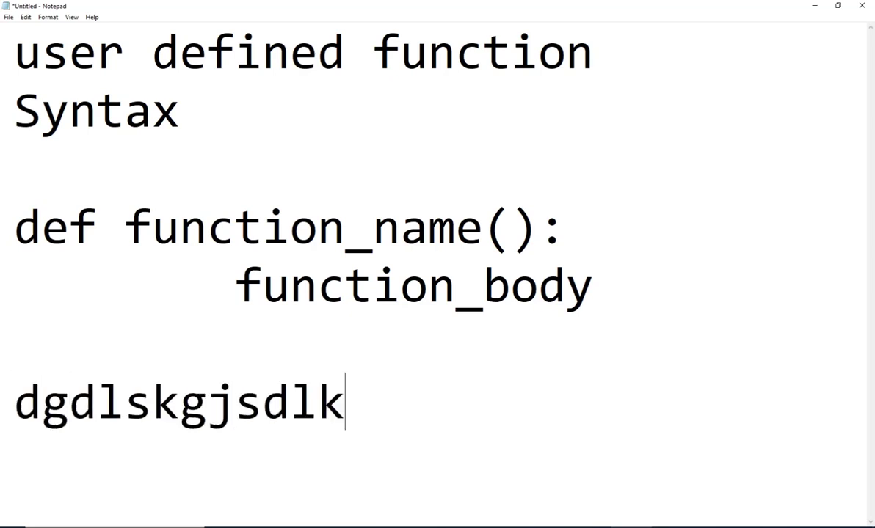
type("g")
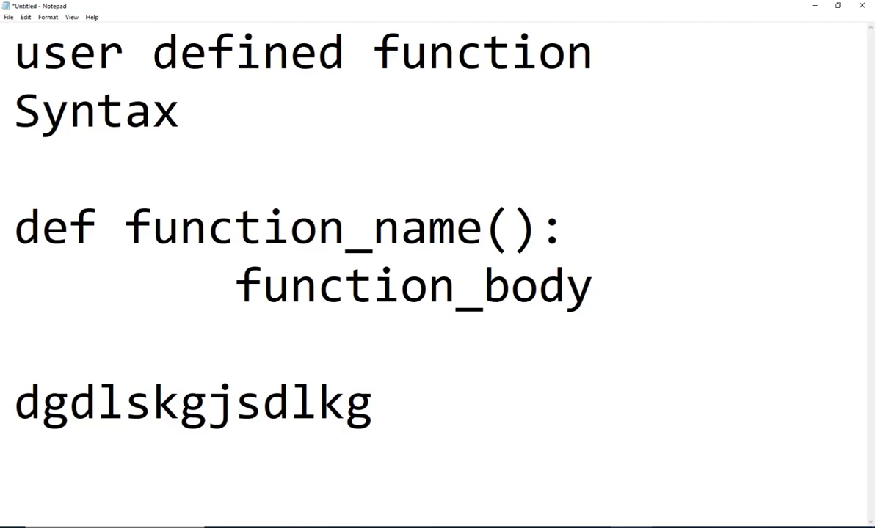
key("BackSpace")
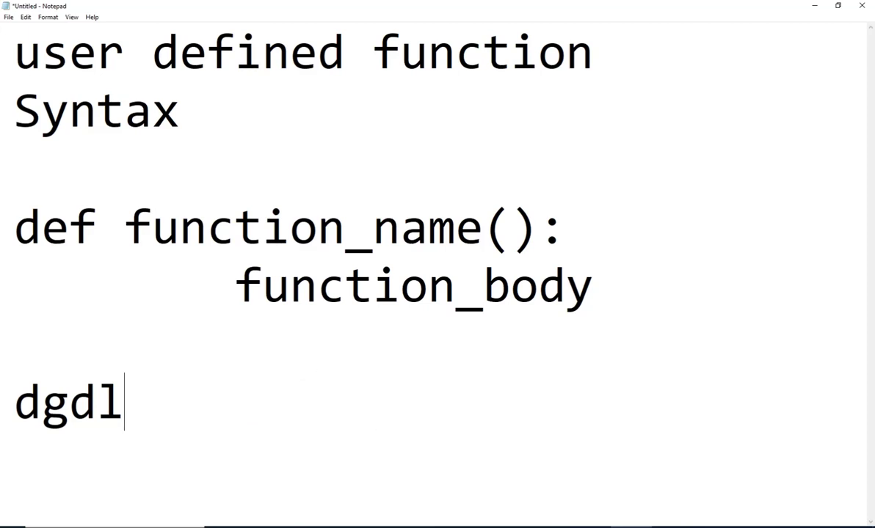
key("Backspace")
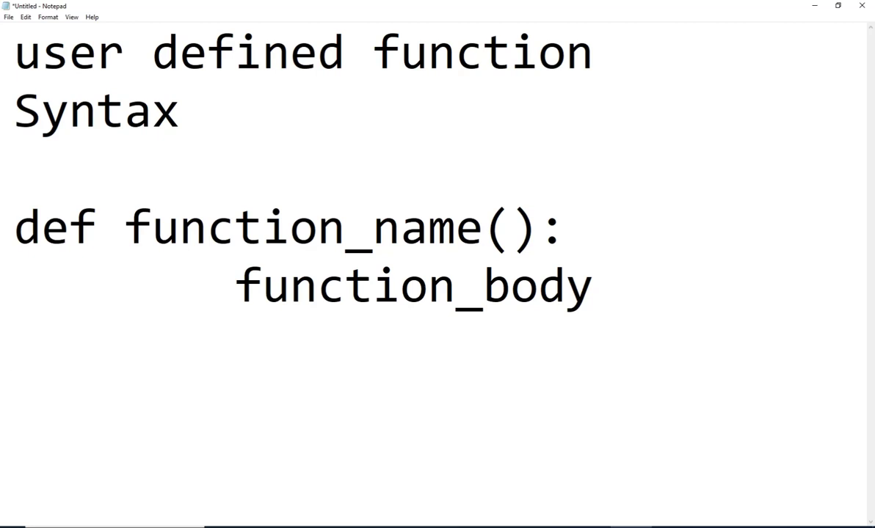
type("function")
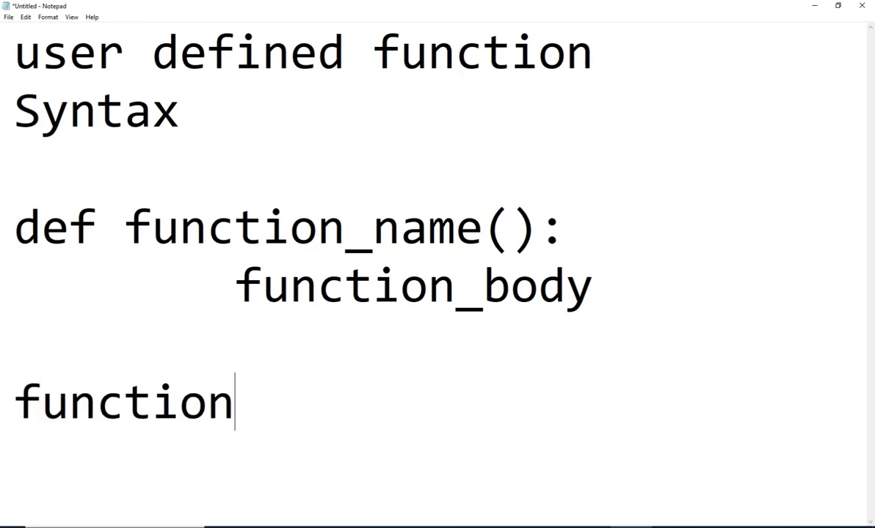
type(")")
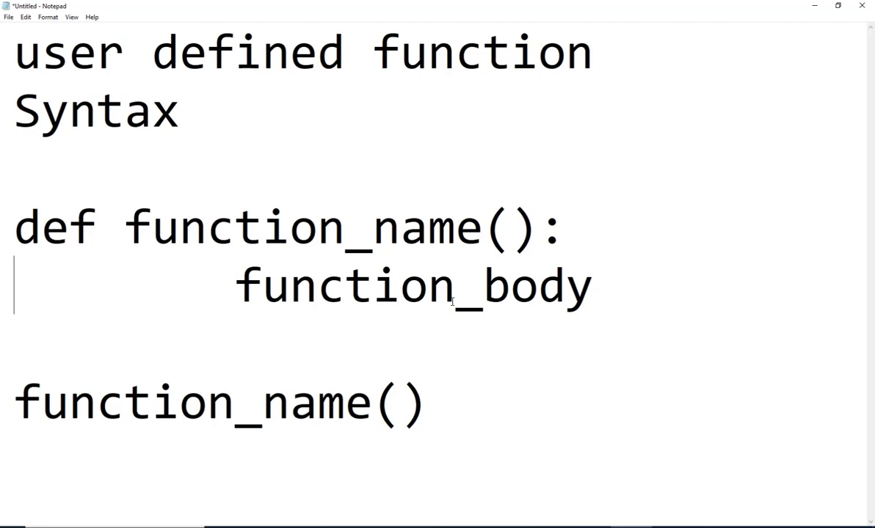
Highlight the def keyword and function_name() on the definition line.
double_click(26, 226)
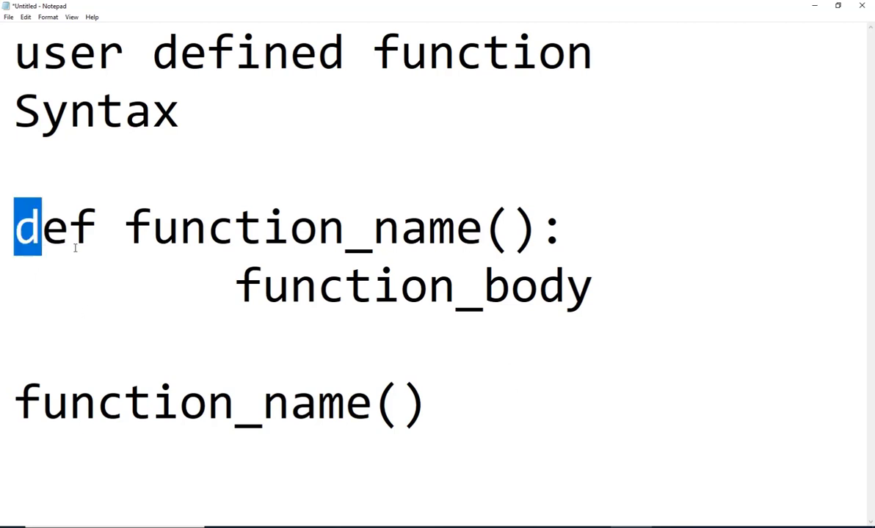
left_click_drag(29, 227, 565, 227)
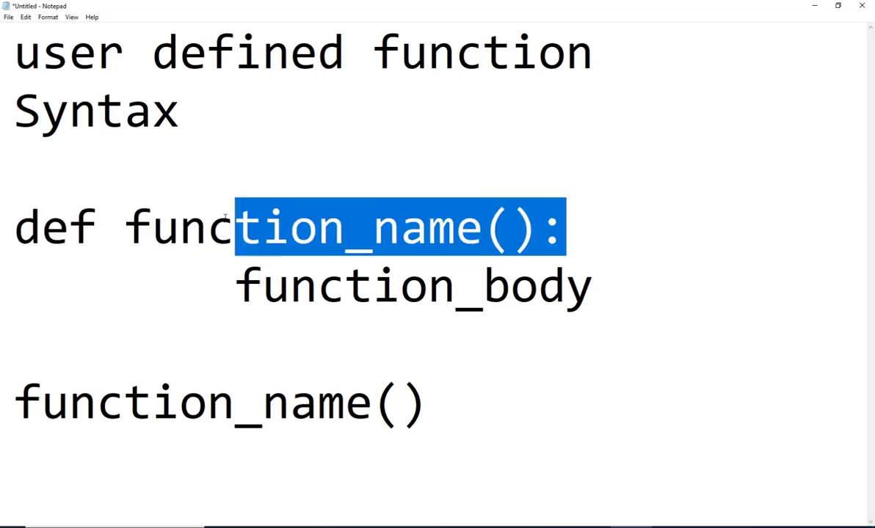
left_click_drag(235, 227, 14, 227)
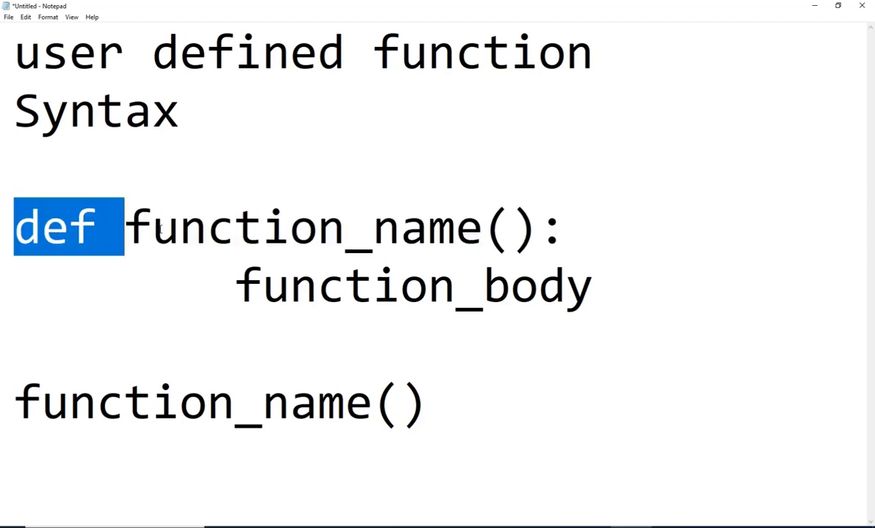
mouse_move(503, 264)
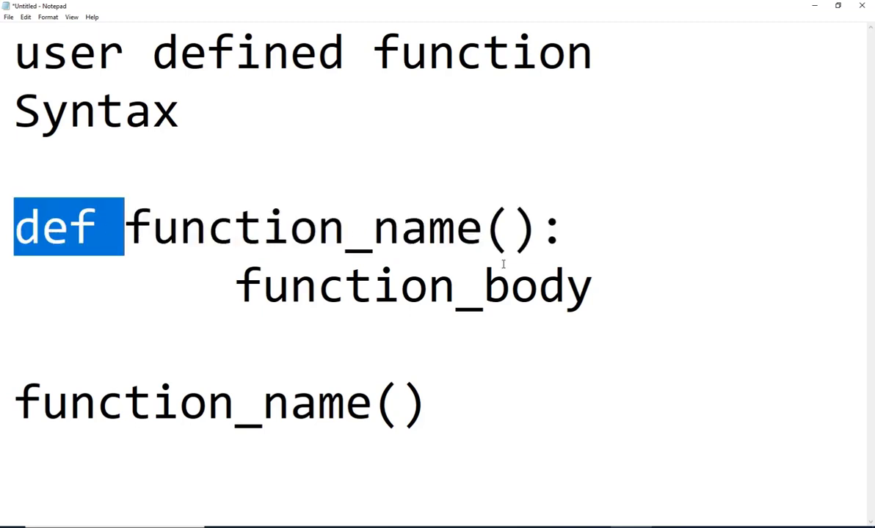
Change the call line to print() and bring the blank functions.py editor into view.
double_click(414, 284)
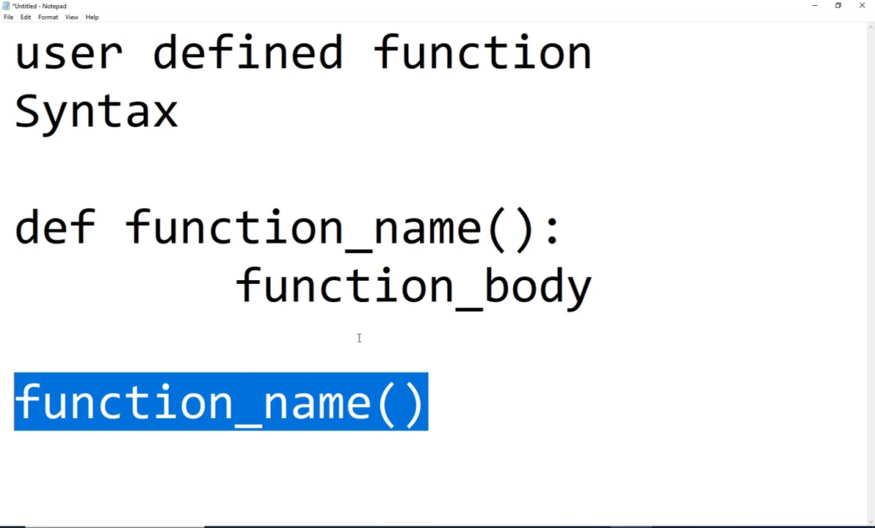
left_click(429, 403)
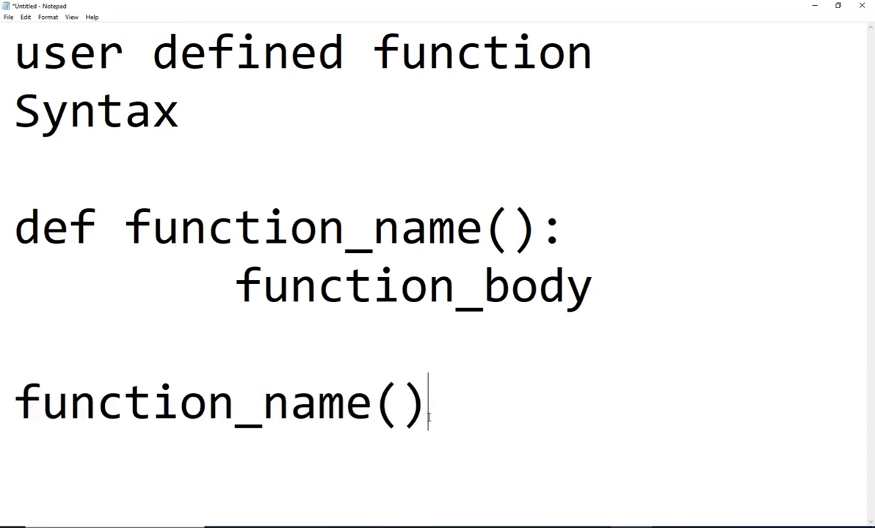
type("print")
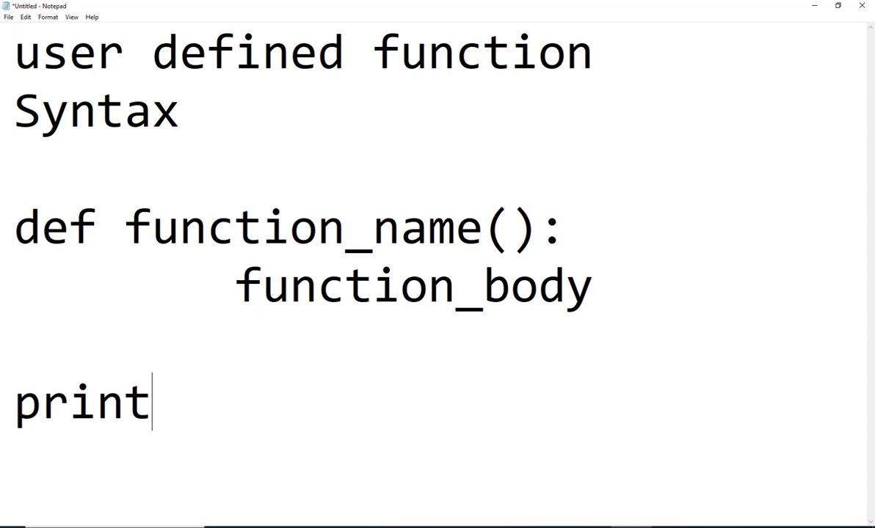
type("()")
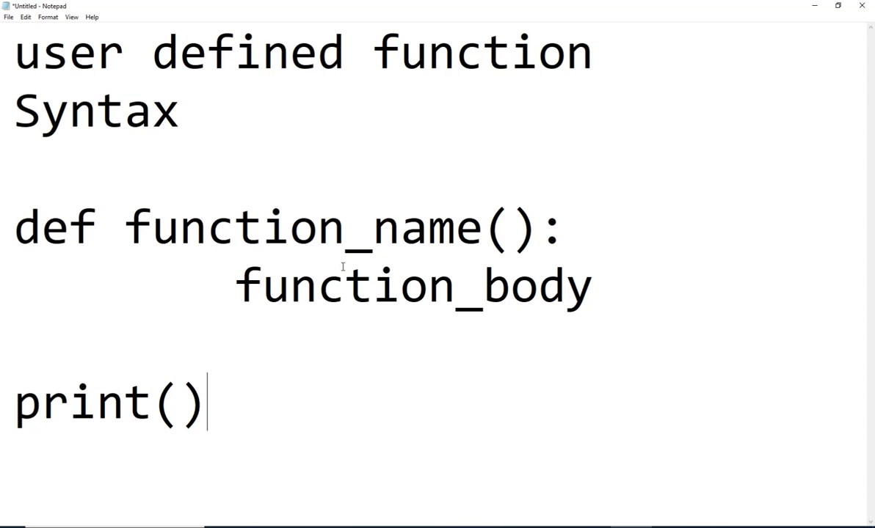
double_click(302, 226)
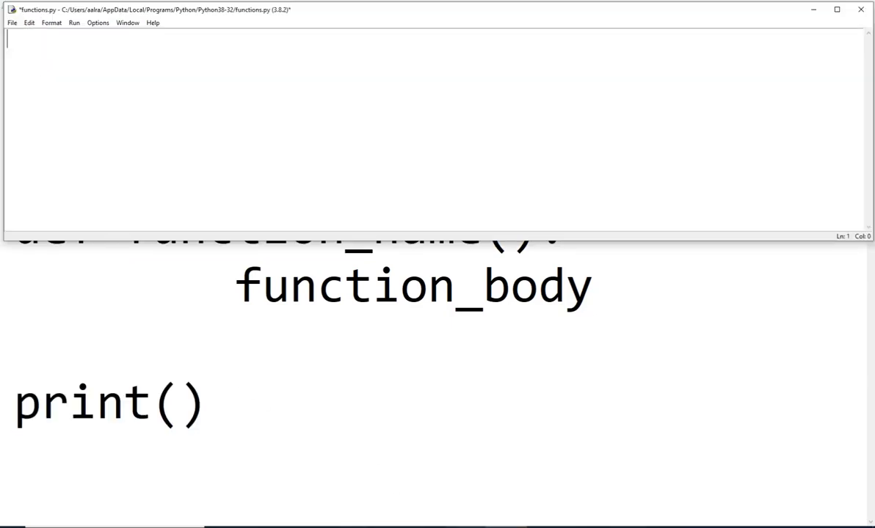
Write def Greetings(): with its two print lines and highlight the body lines.
type("def Greetings():")
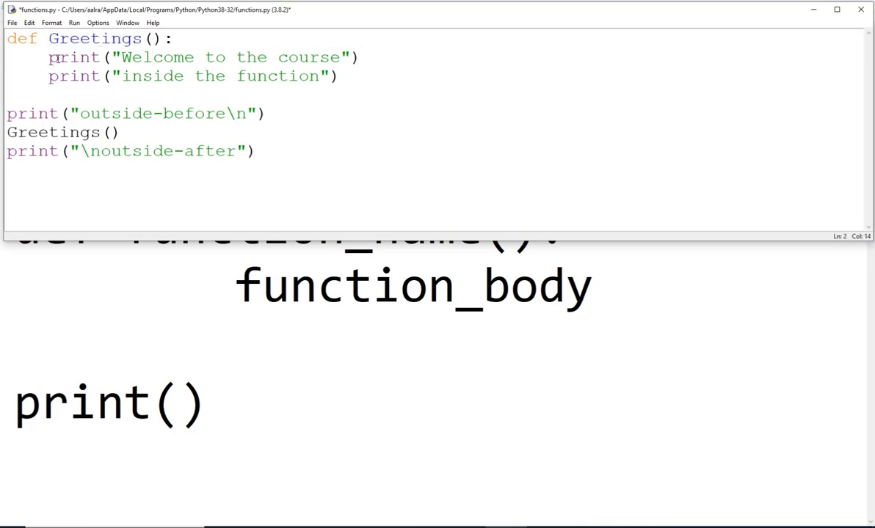
left_click_drag(48, 58, 341, 76)
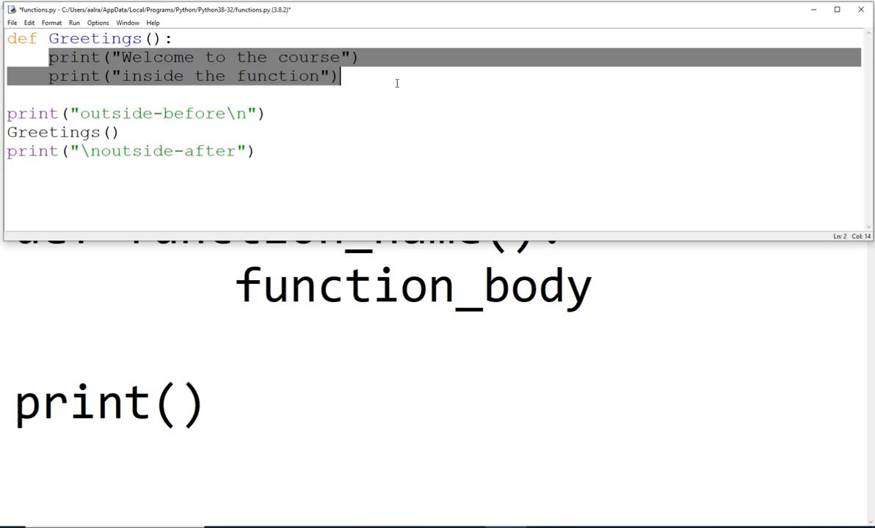
Add a '# function header (definition)' comment after the def Greetings(): line.
left_click(237, 57)
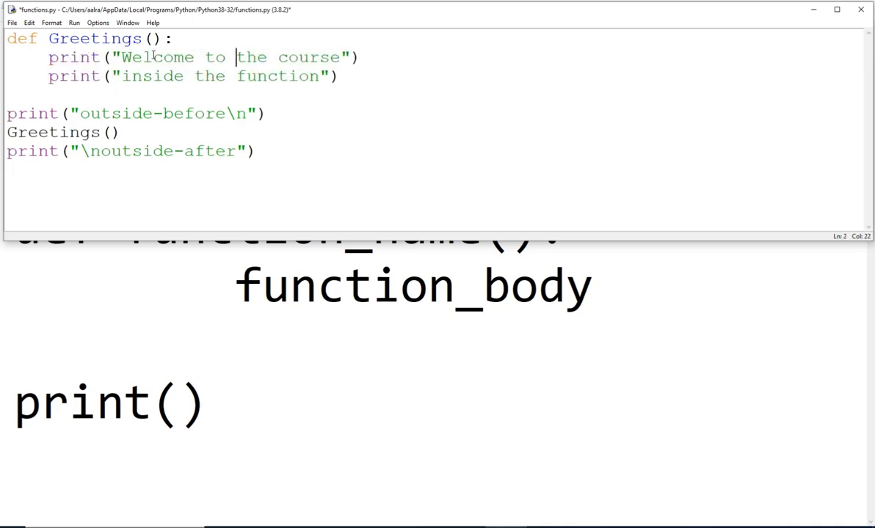
mouse_move(366, 242)
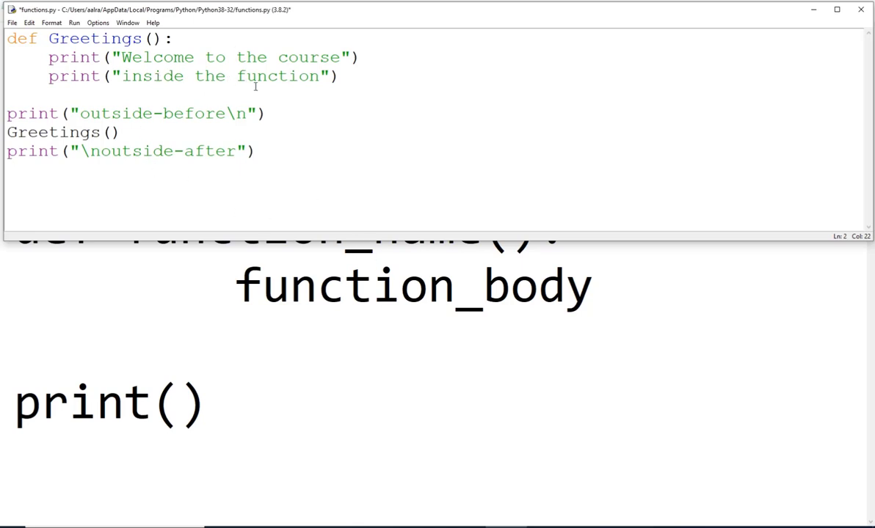
left_click(48, 132)
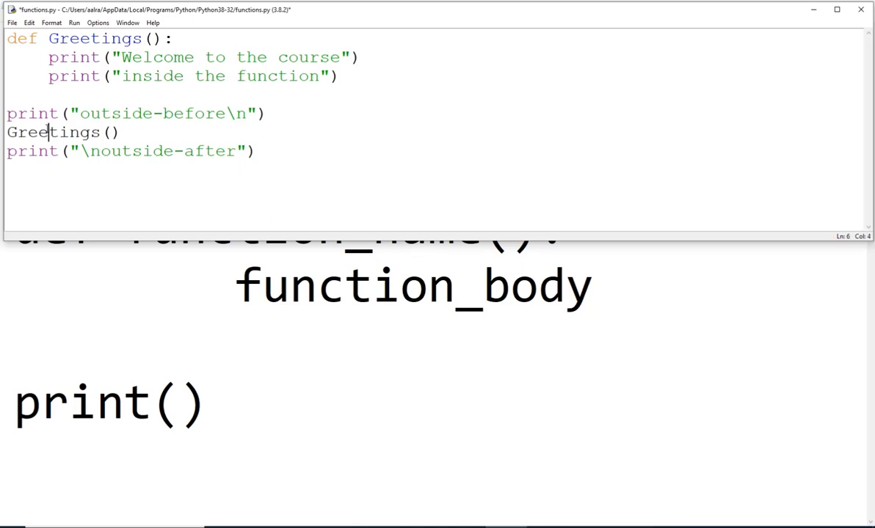
left_click(183, 39)
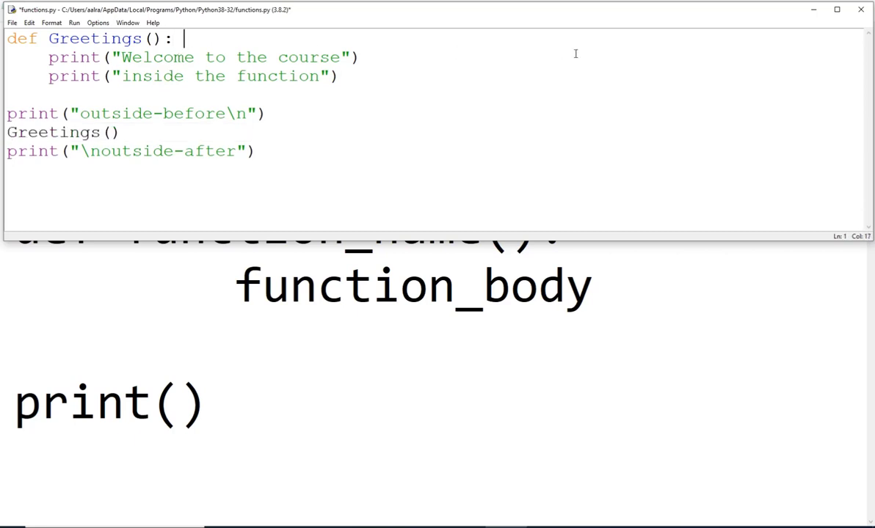
type("# fun")
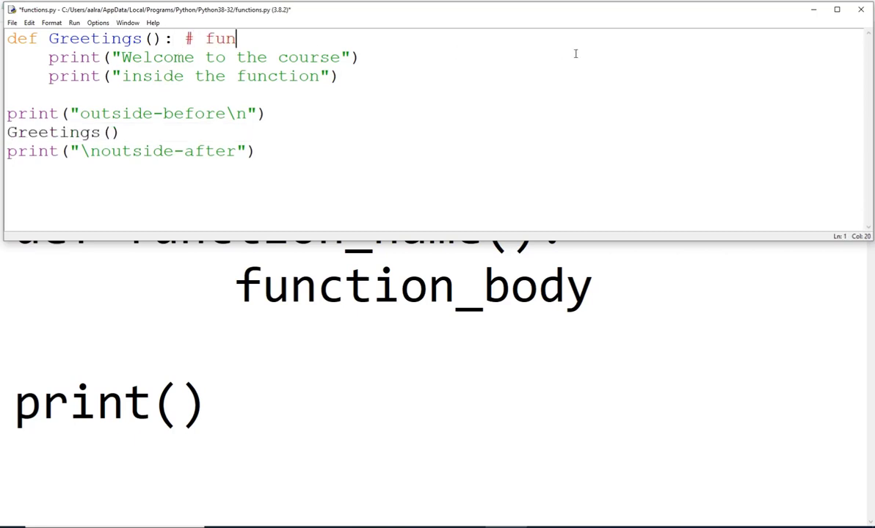
type("ction defin")
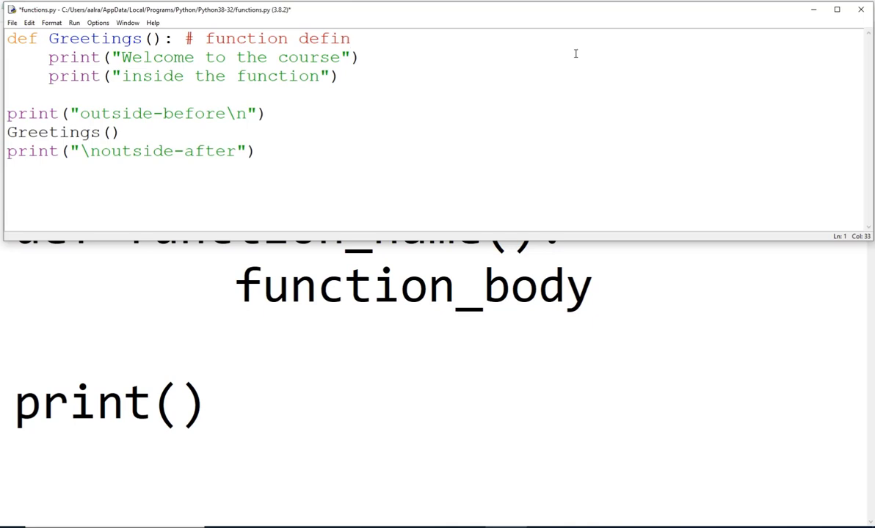
type("header")
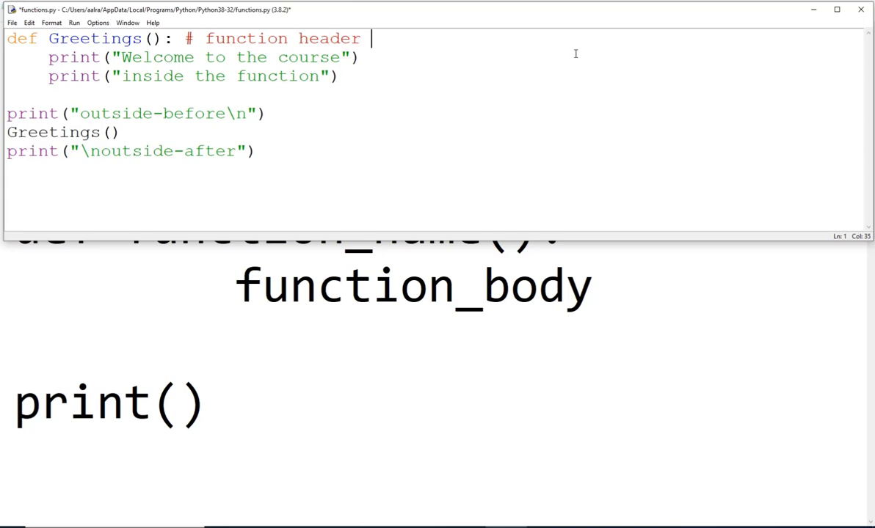
type("(d")
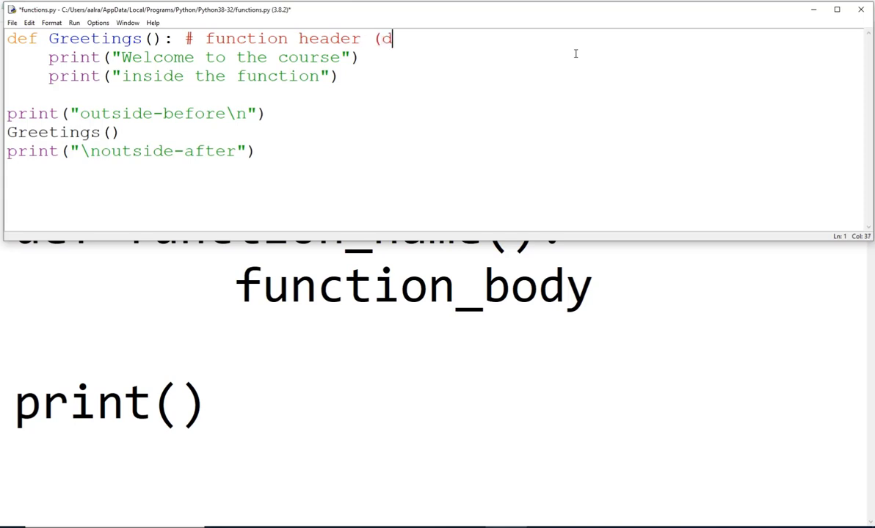
type("efinision")
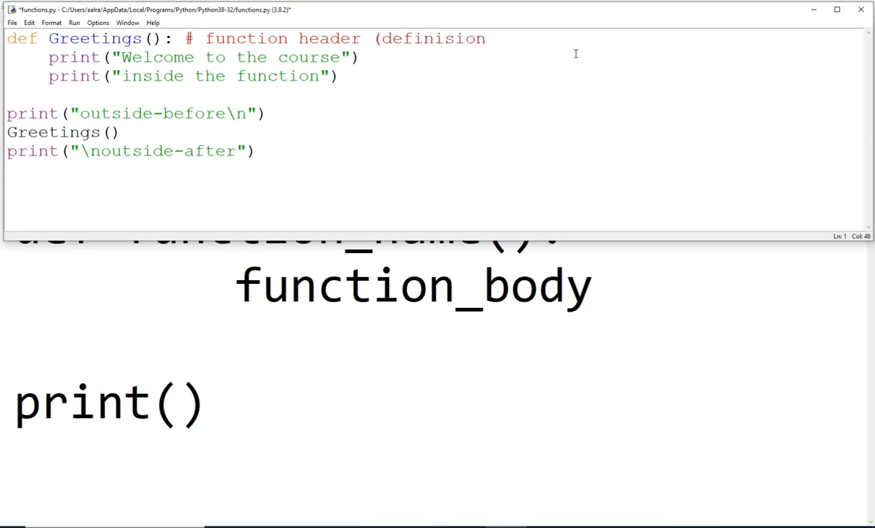
type(")")
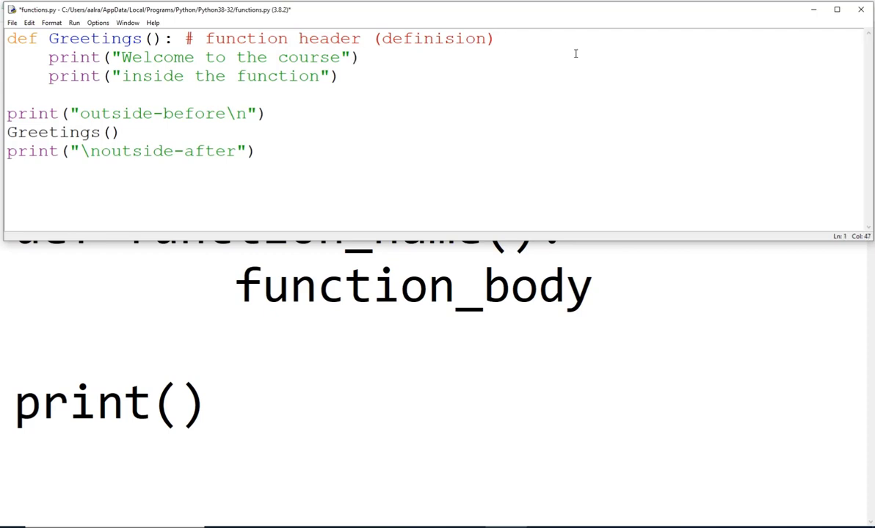
Add a '# function body' comment after the first print line.
left_click(496, 38)
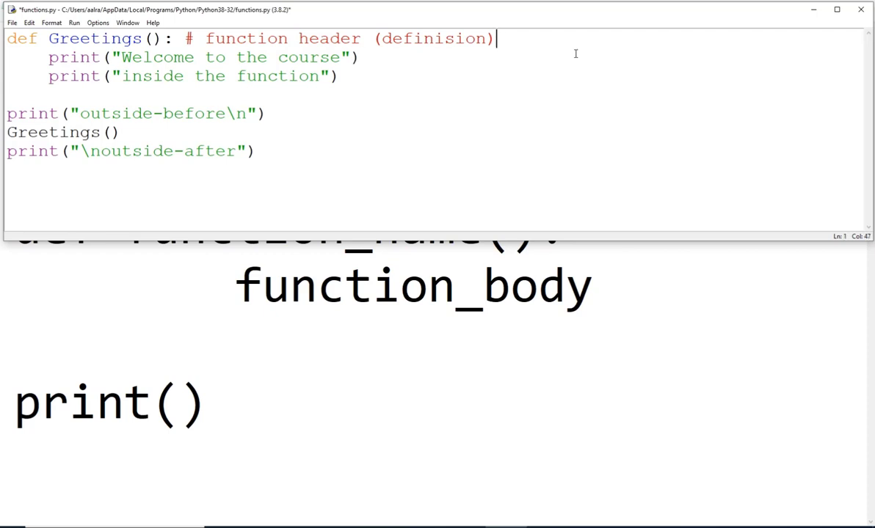
left_click(359, 57)
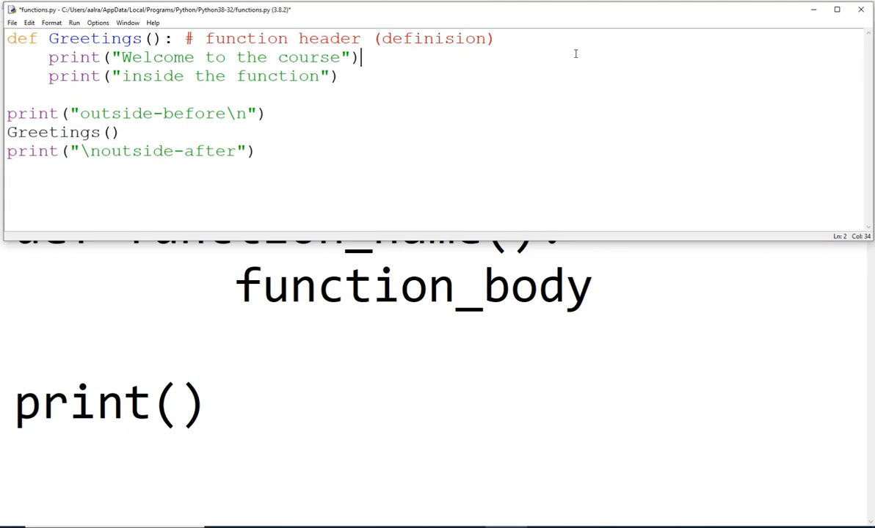
left_click(496, 39)
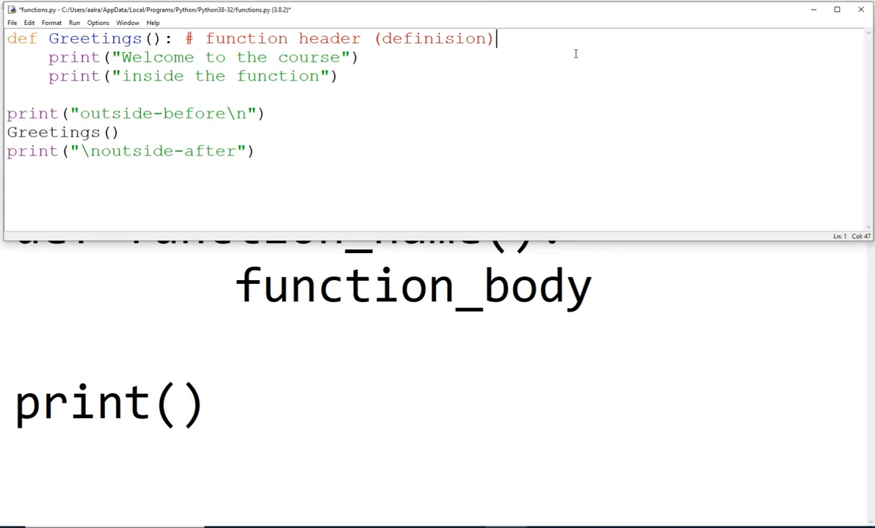
key("BackSpace")
type("# function")
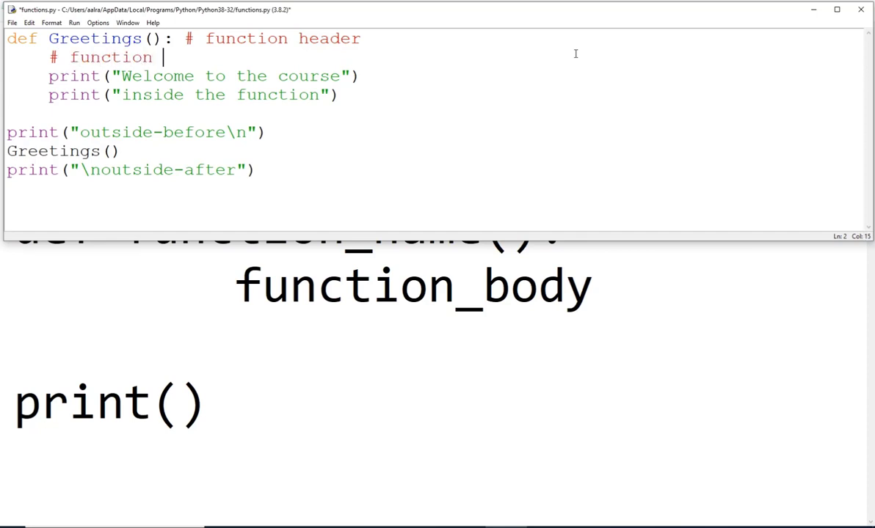
type("body")
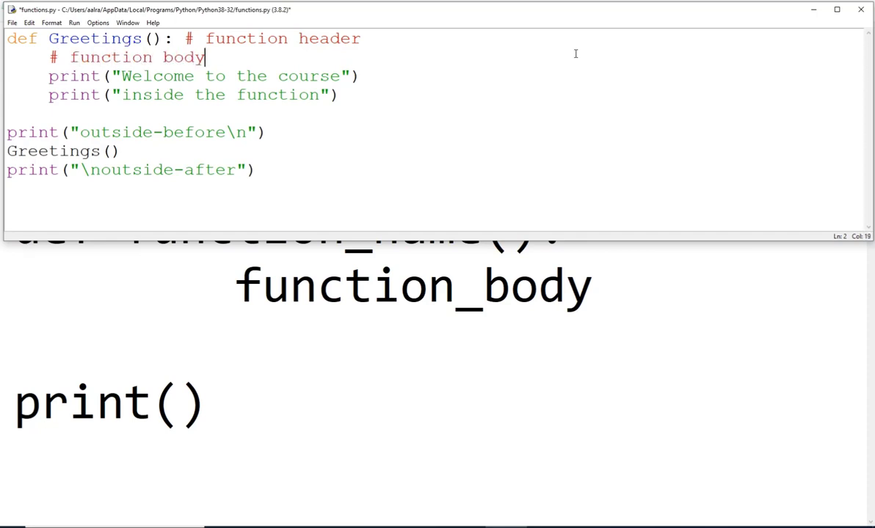
Add a '# function call' comment after the Greetings() call.
left_click(123, 151)
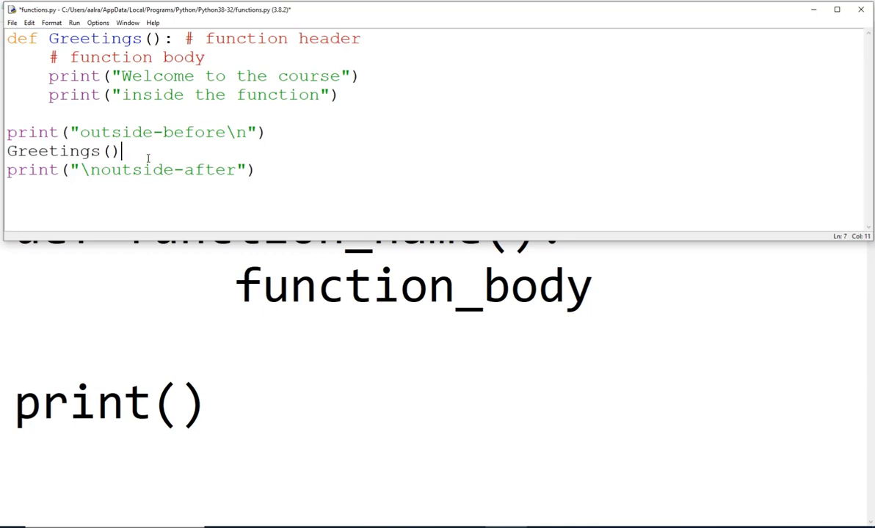
type("# func")
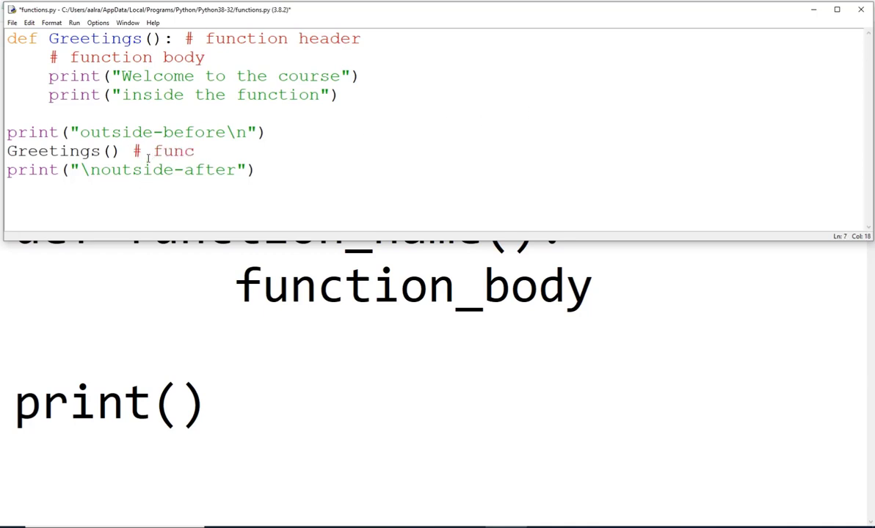
type("tion call")
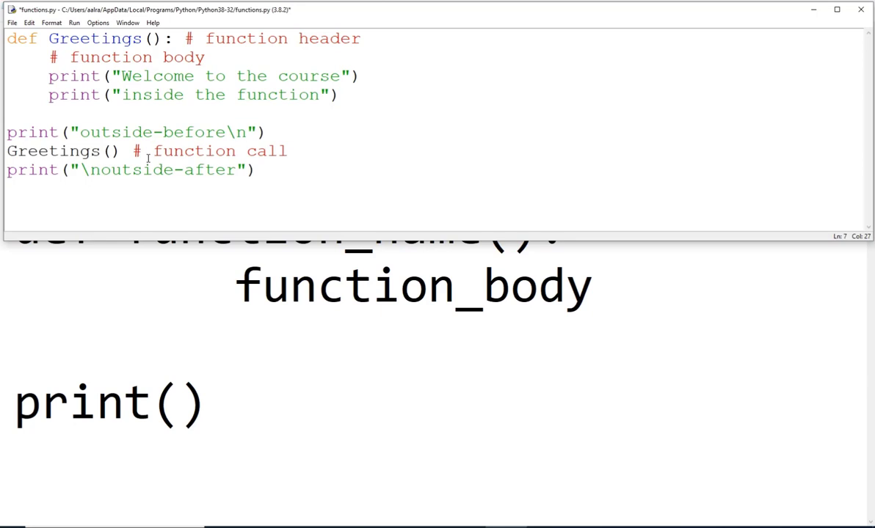
left_click(287, 150)
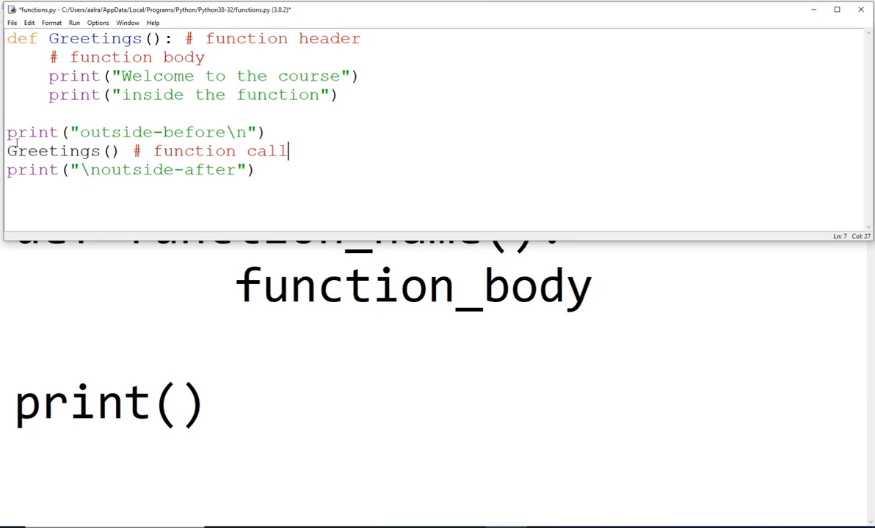
double_click(52, 149)
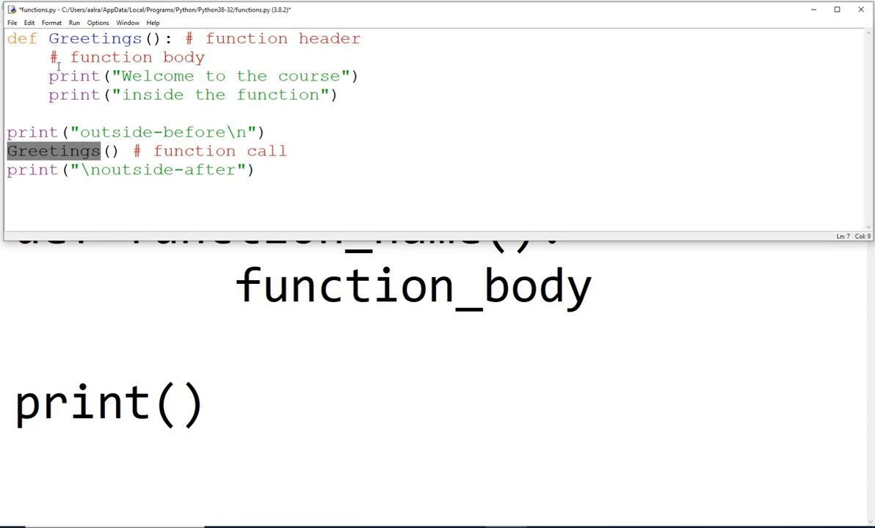
left_click(101, 149)
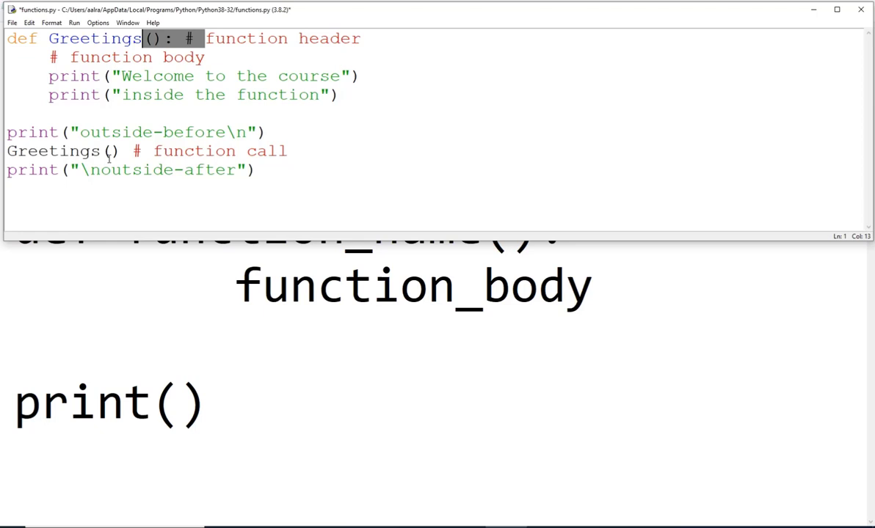
left_click(108, 149)
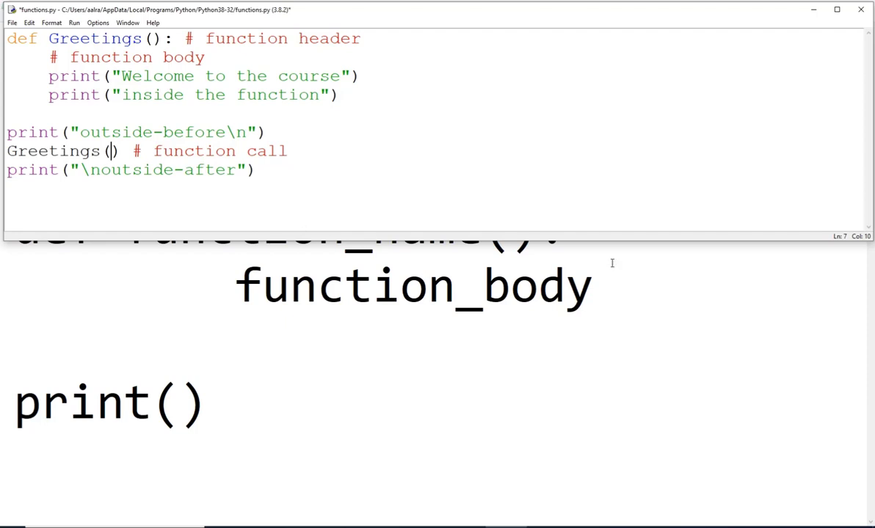
key("F5")
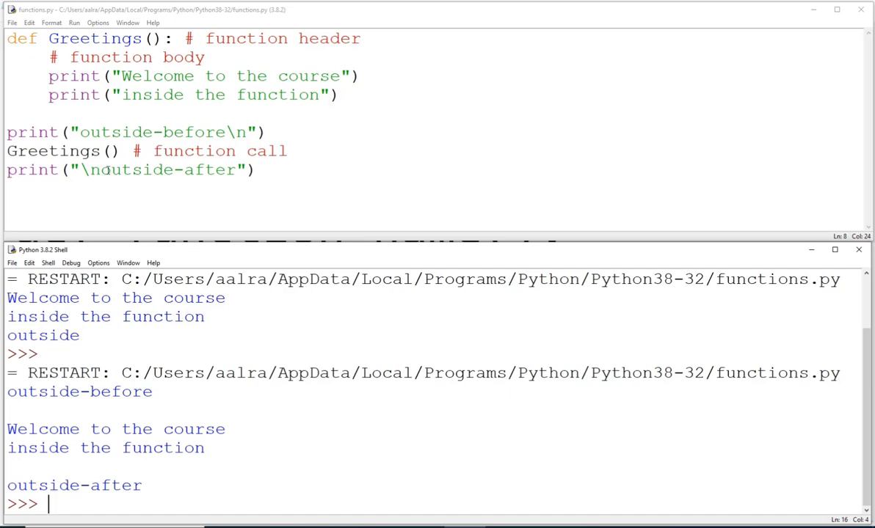
mouse_move(80, 94)
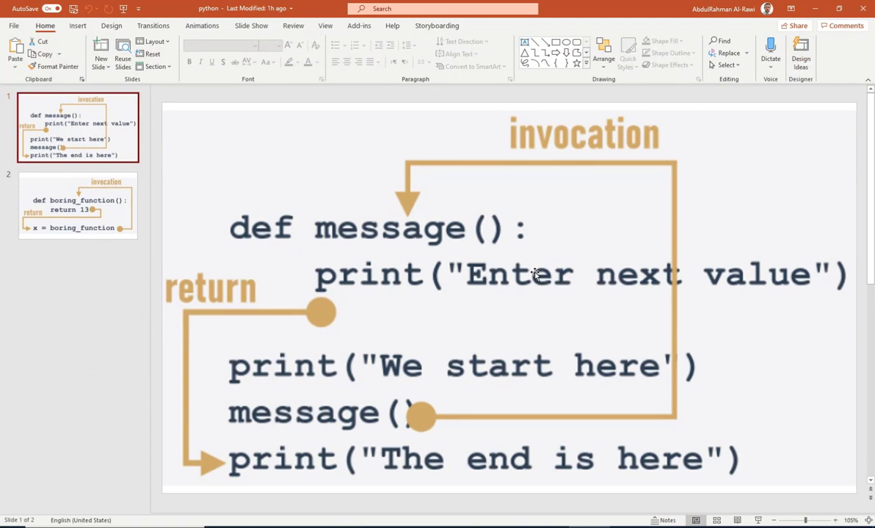
mouse_move(606, 245)
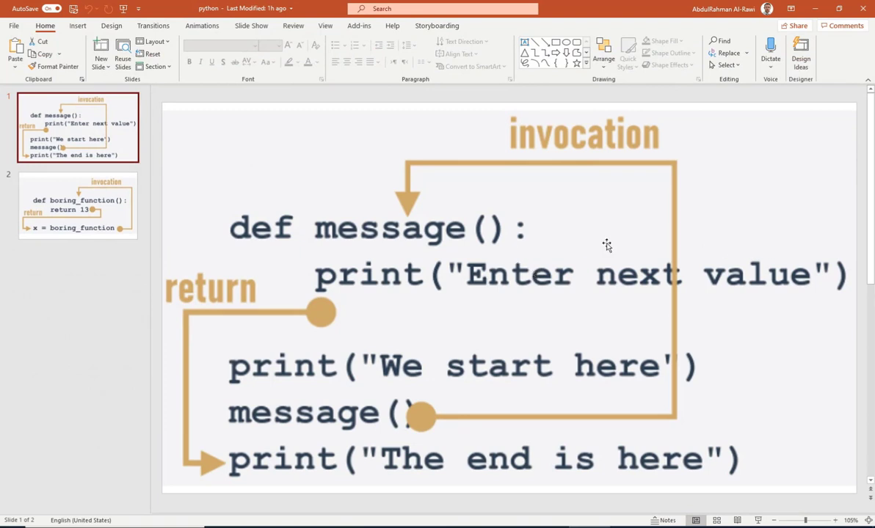
mouse_move(388, 286)
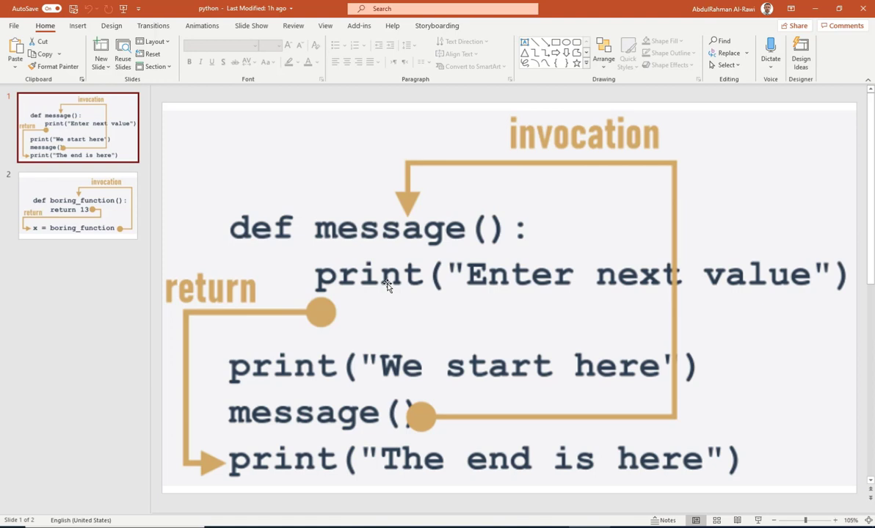
mouse_move(572, 285)
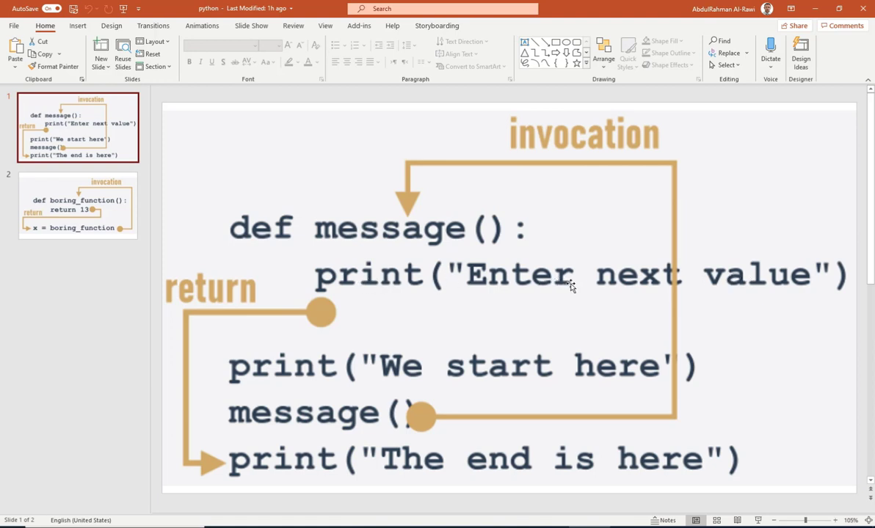
mouse_move(292, 300)
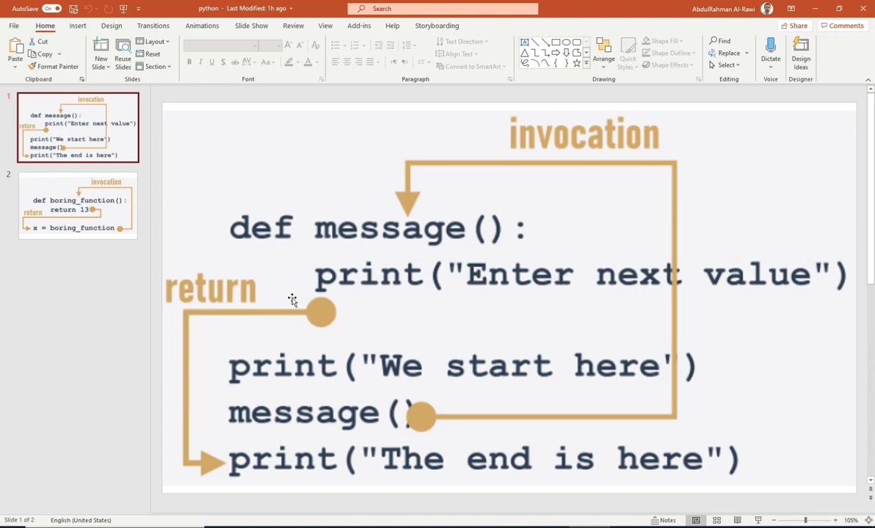
mouse_move(196, 361)
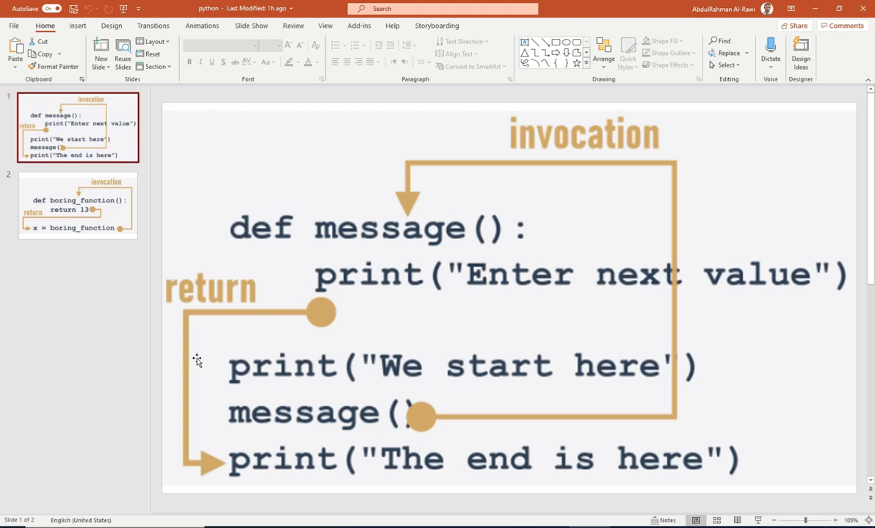
mouse_move(237, 420)
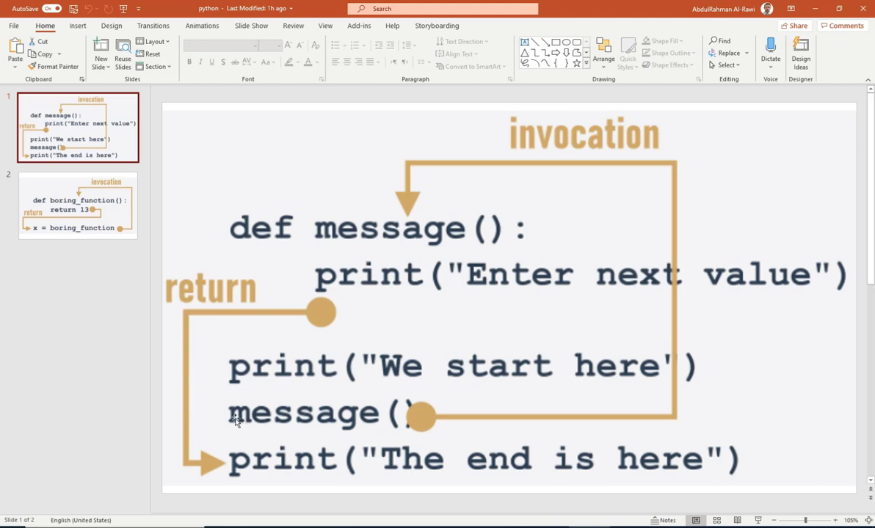
mouse_move(232, 449)
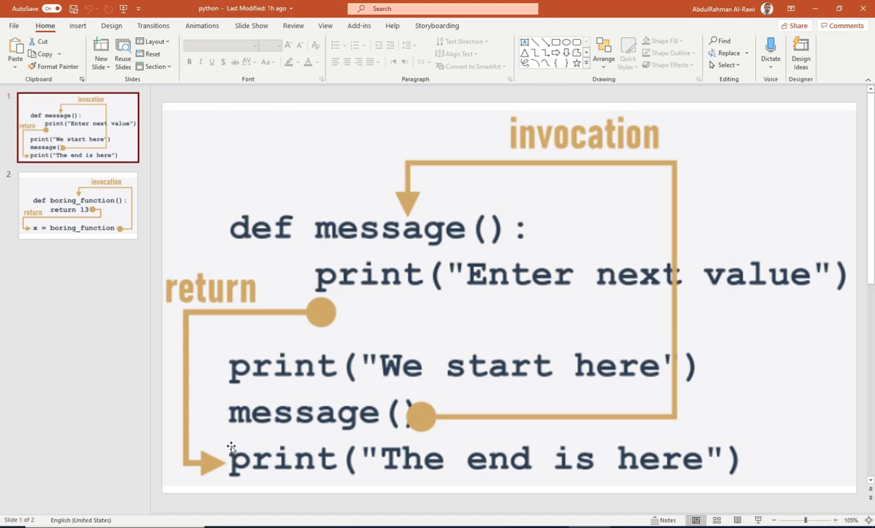
mouse_move(253, 428)
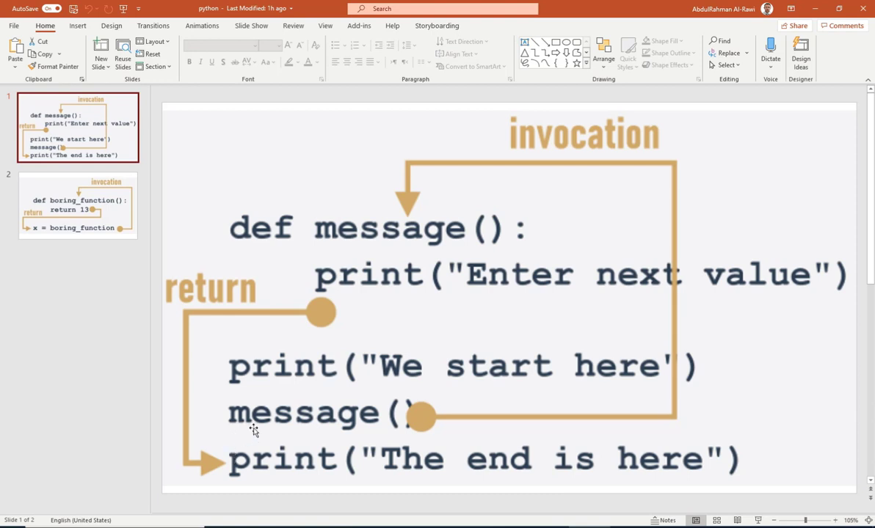
mouse_move(609, 227)
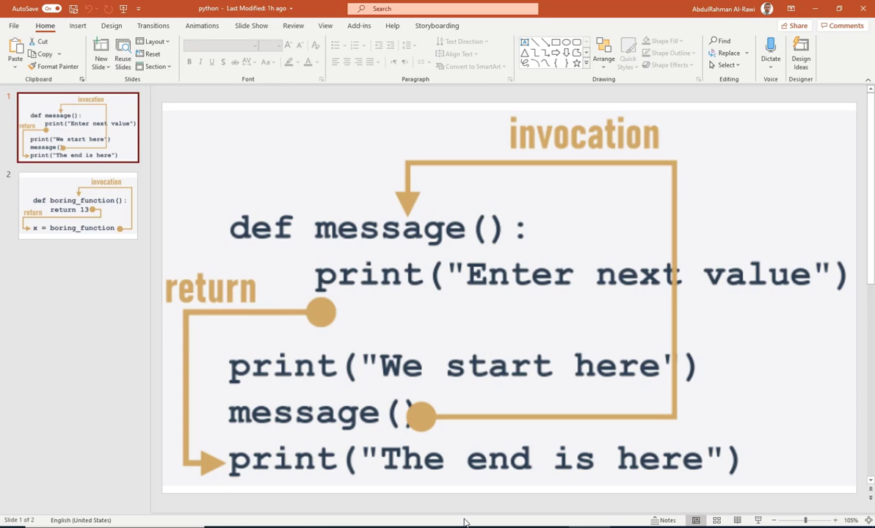
mouse_move(443, 514)
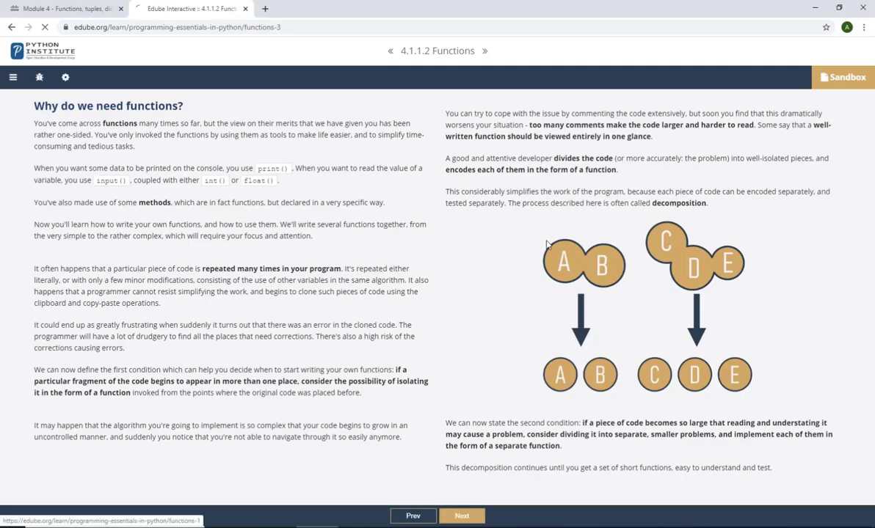
Advance to lesson 4.1.1.3 on decomposition and where functions come from.
left_click(461, 516)
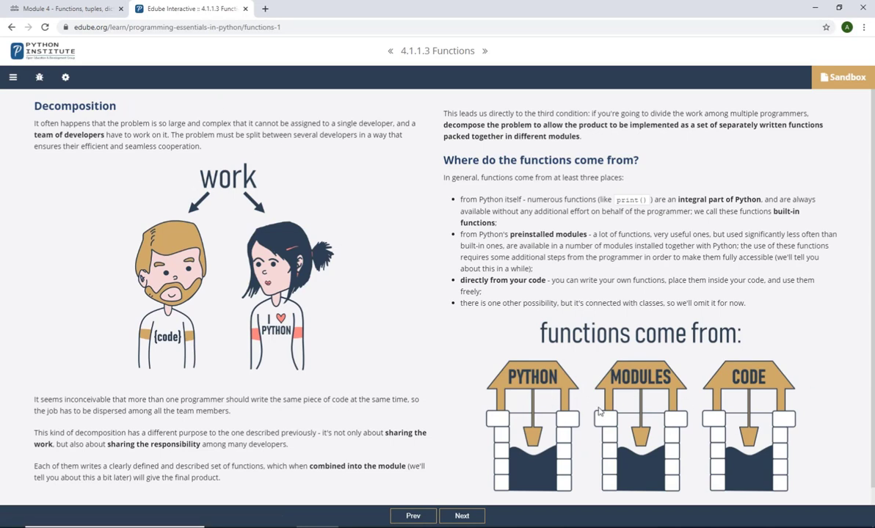
mouse_move(649, 370)
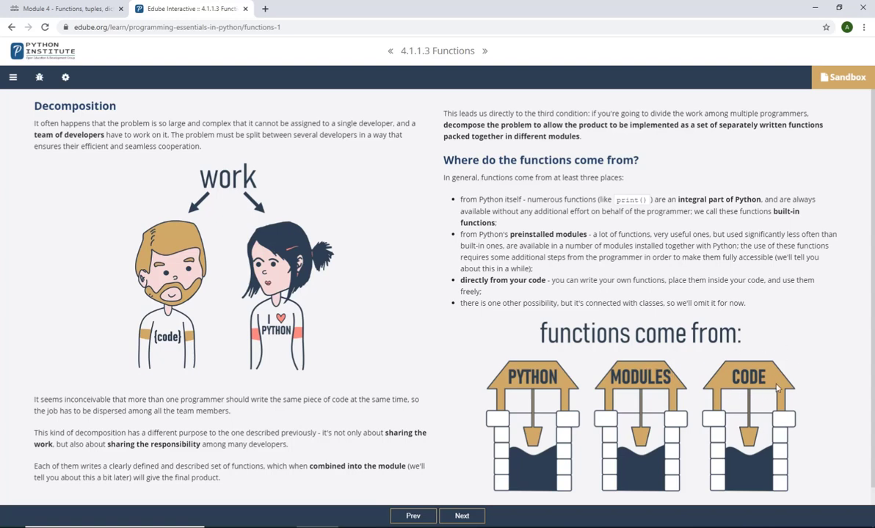
mouse_move(746, 439)
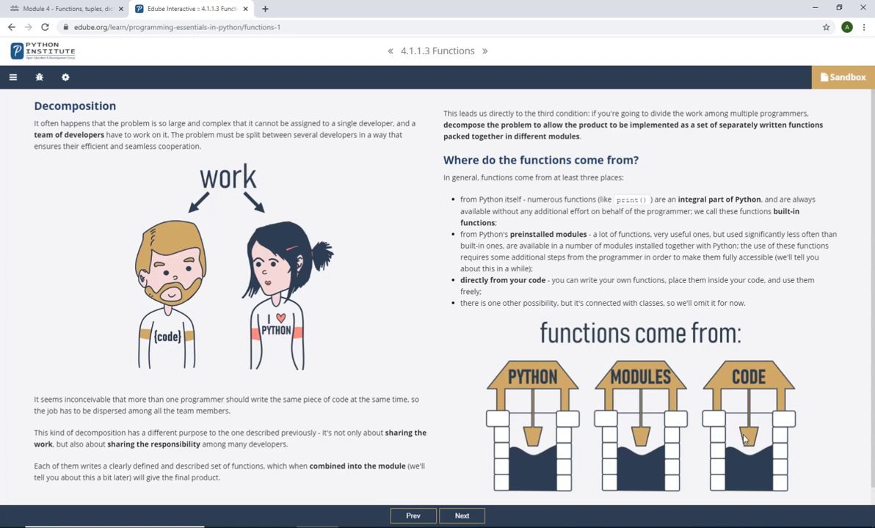
mouse_move(560, 285)
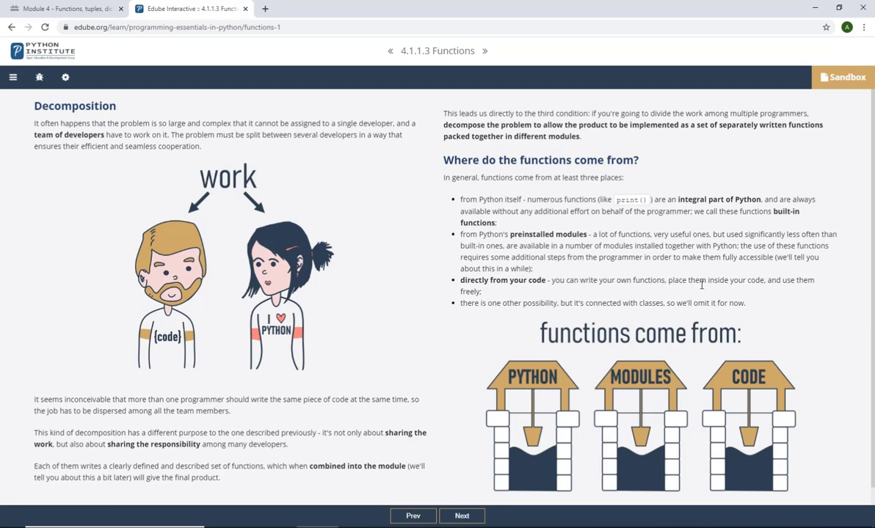
mouse_move(502, 291)
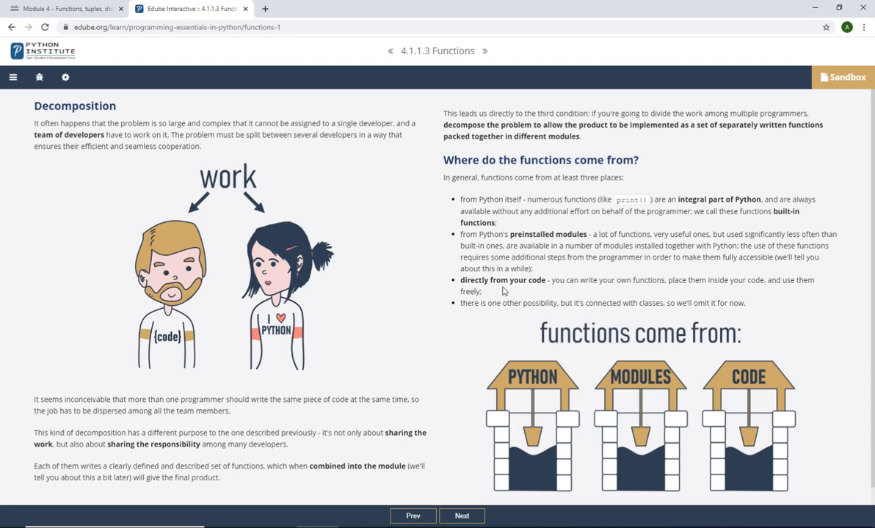
mouse_move(767, 391)
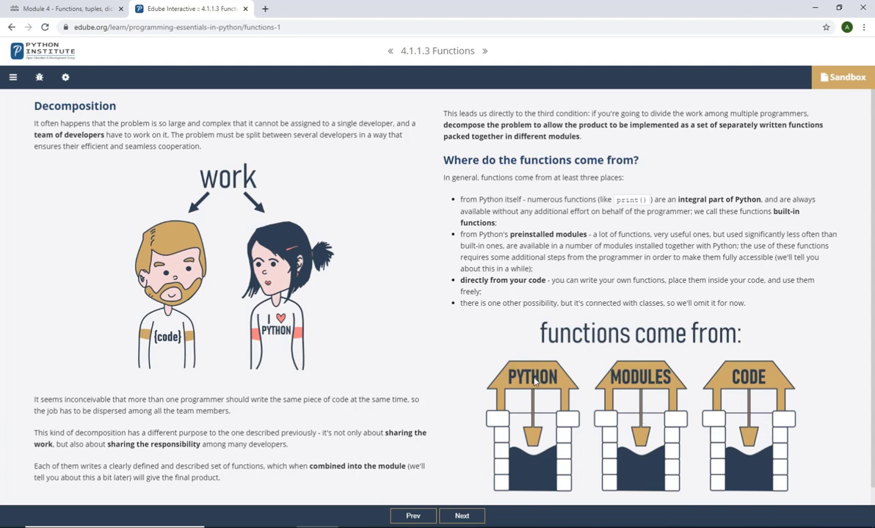
mouse_move(583, 387)
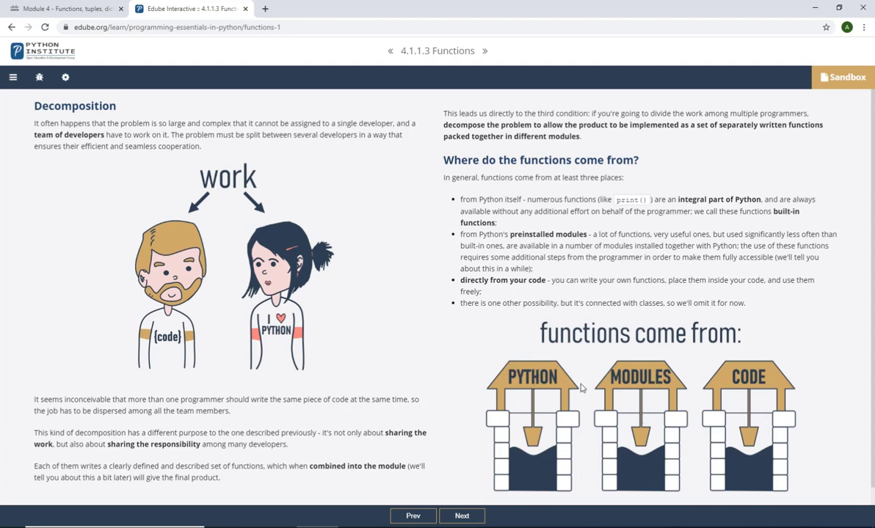